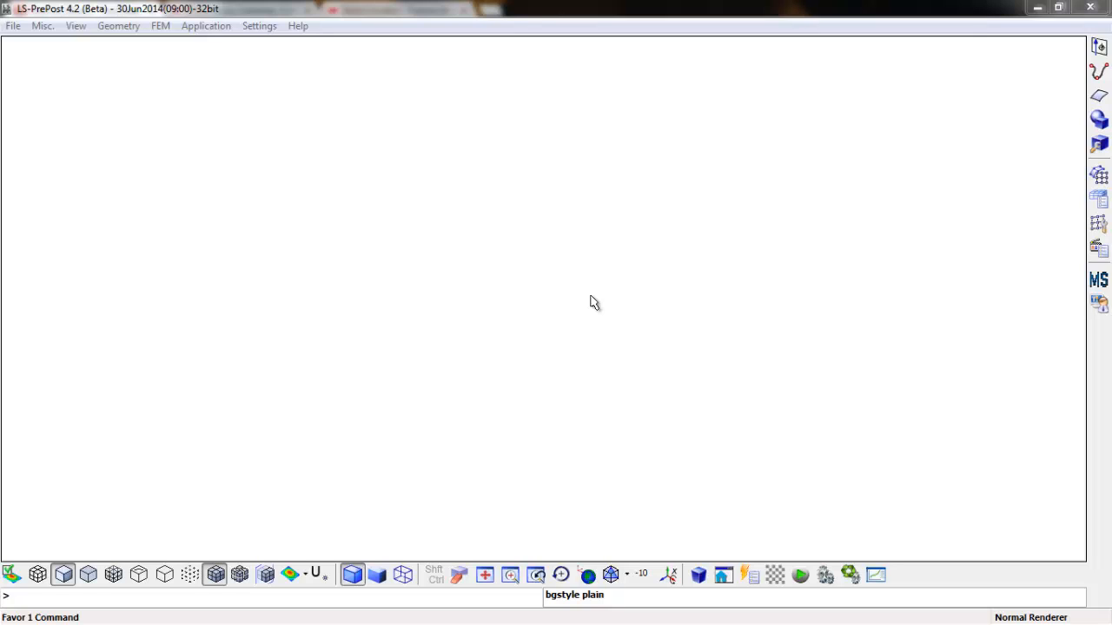
# Step: Draw four straight line edges that form a closed square outline
pyautogui.click(1099, 70)
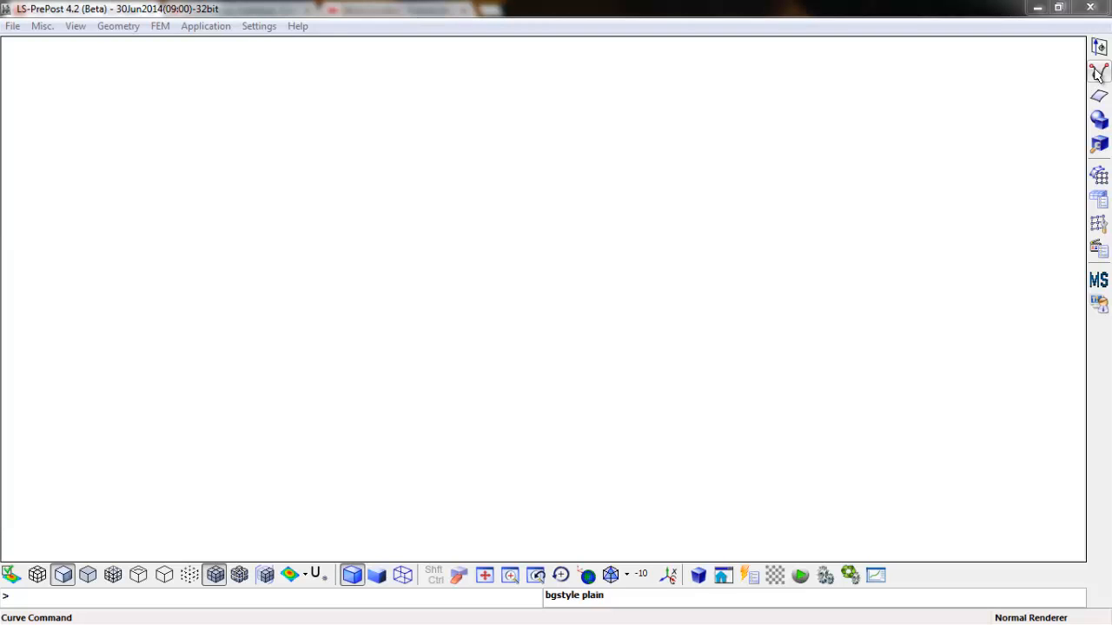
pyautogui.click(1099, 73)
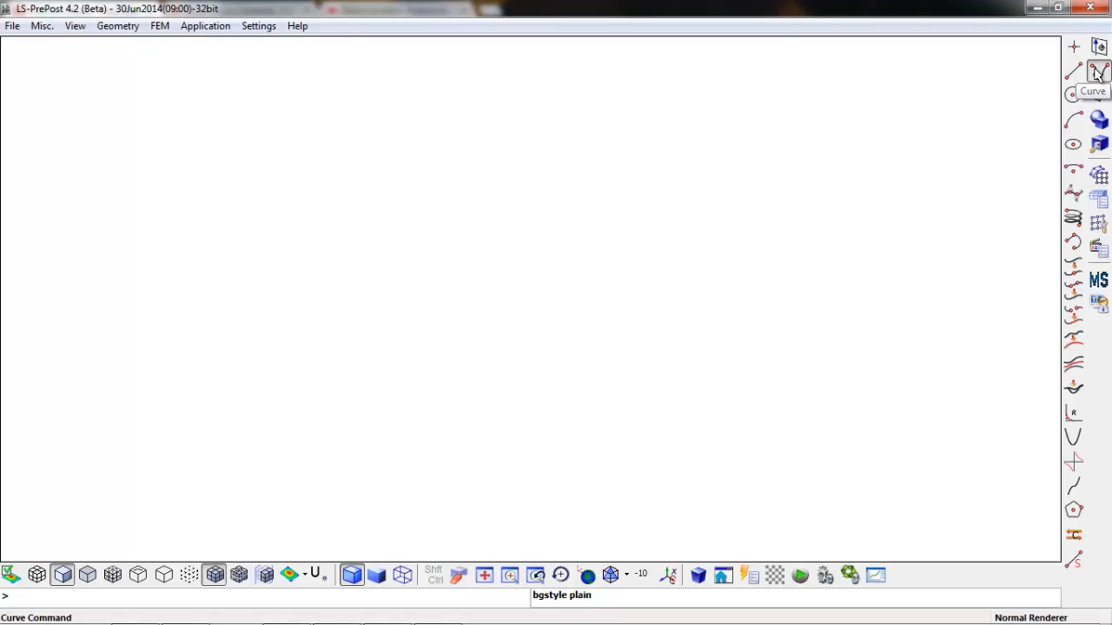
pyautogui.click(1099, 73)
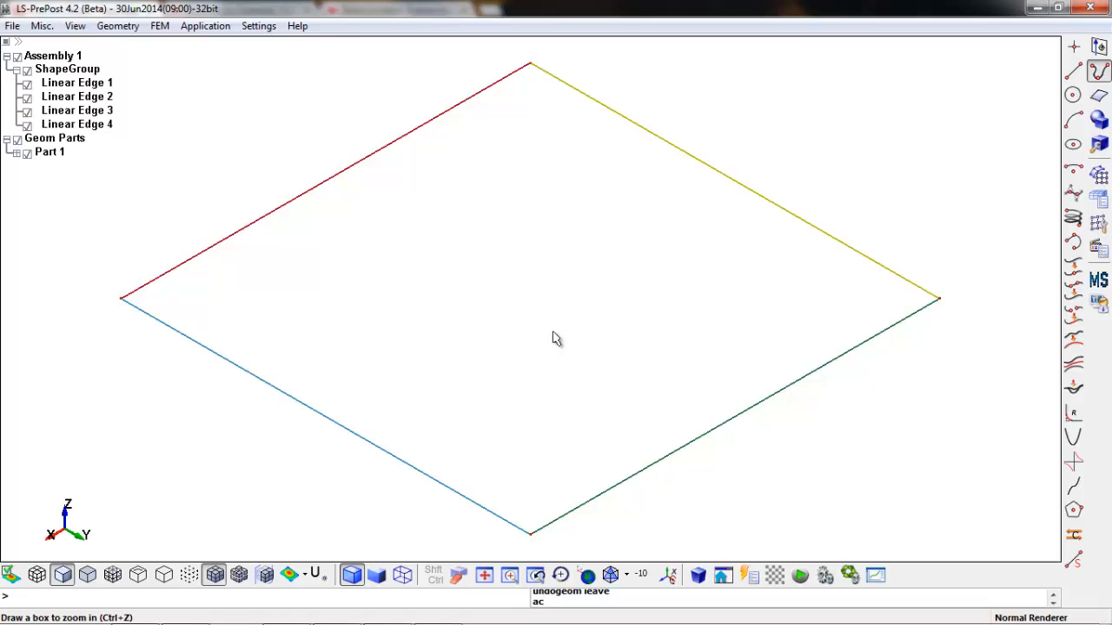
pyautogui.moveTo(545, 345)
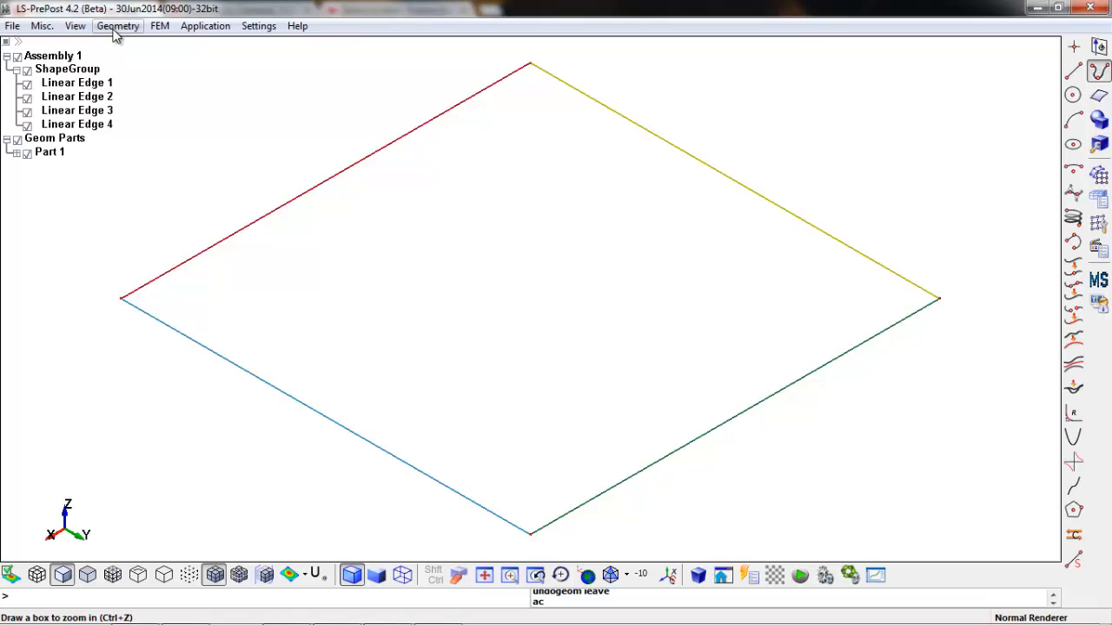
# Step: Start a Translate transform with Linear Edges 1–4 as the source entities
pyautogui.click(117, 26)
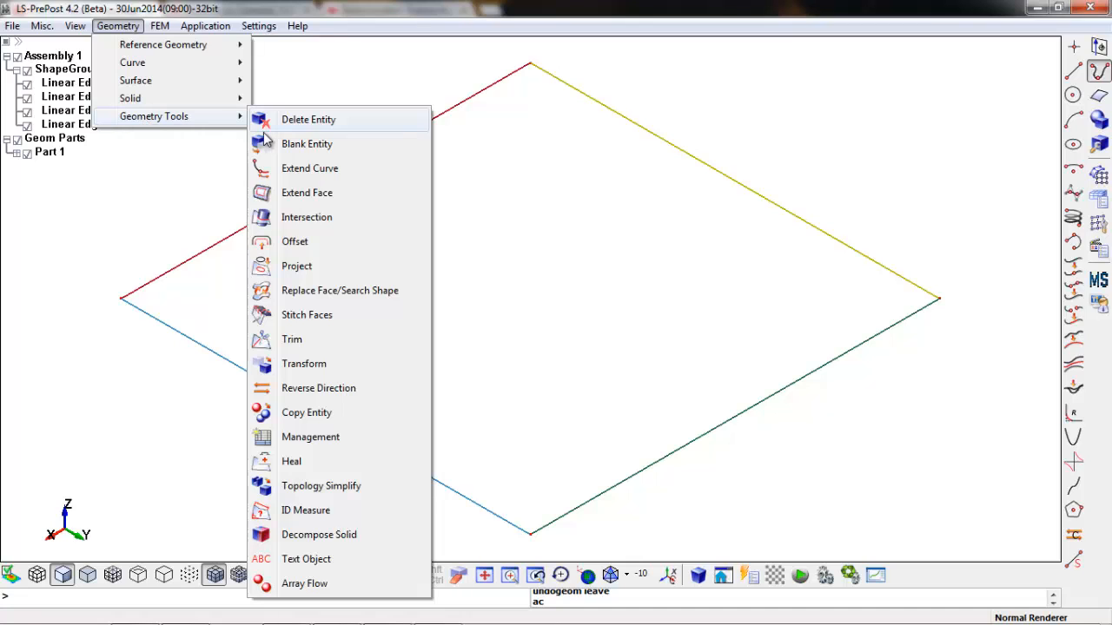
pyautogui.click(304, 363)
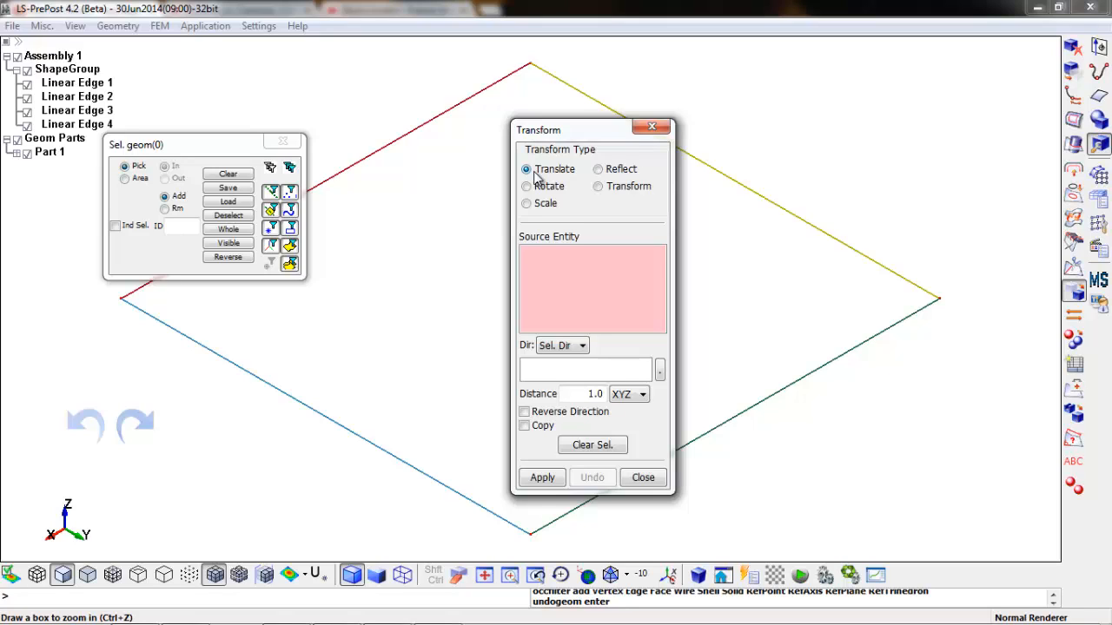
pyautogui.moveTo(578, 280)
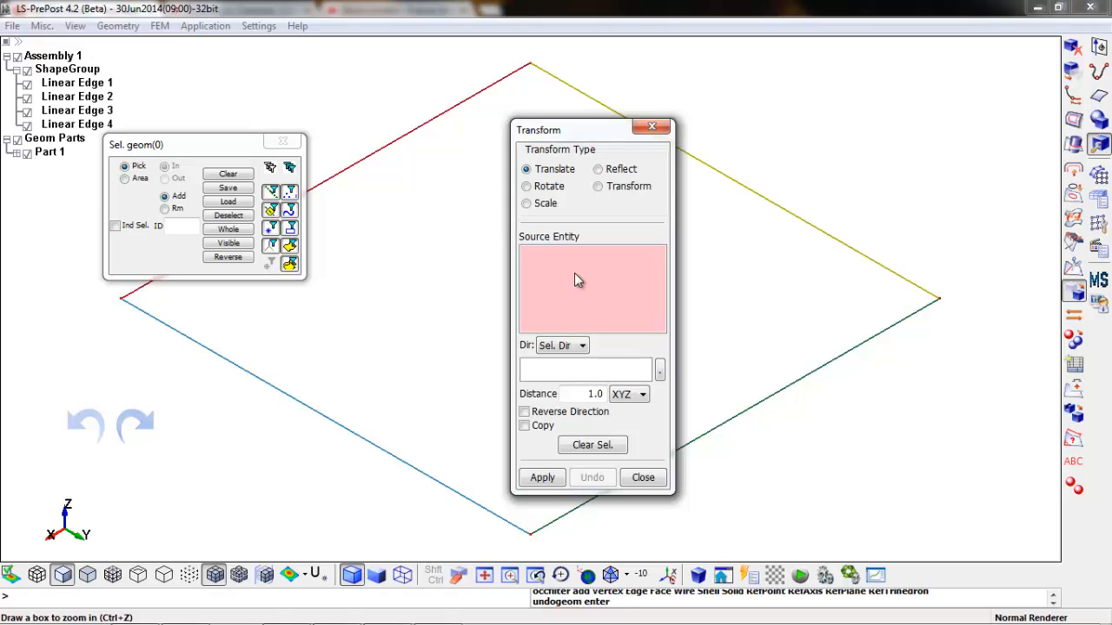
pyautogui.moveTo(356, 215)
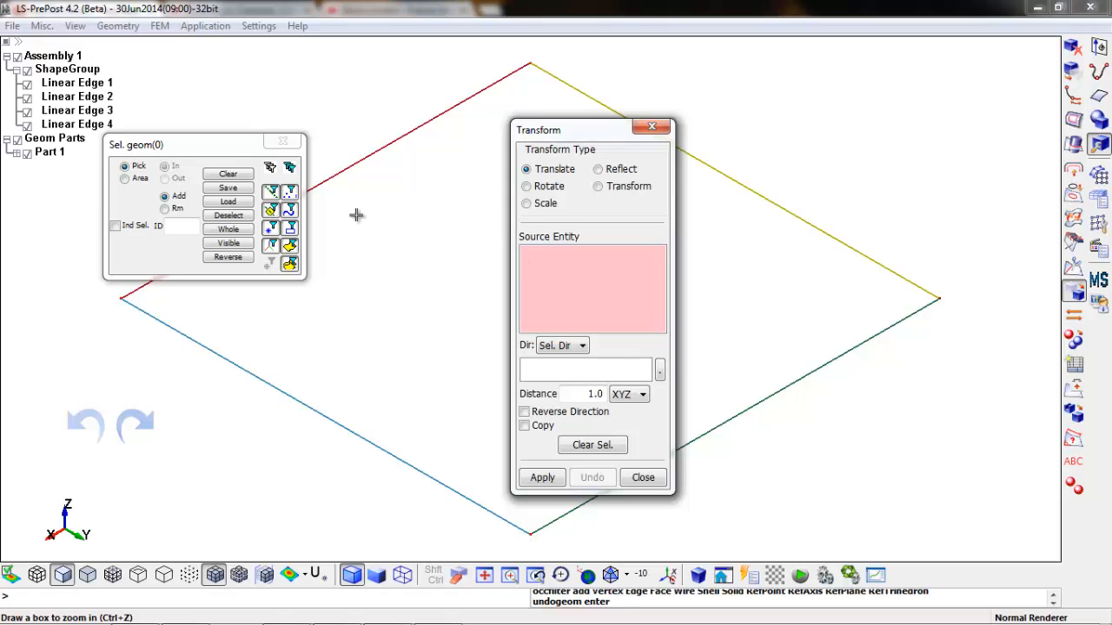
pyautogui.click(76, 82)
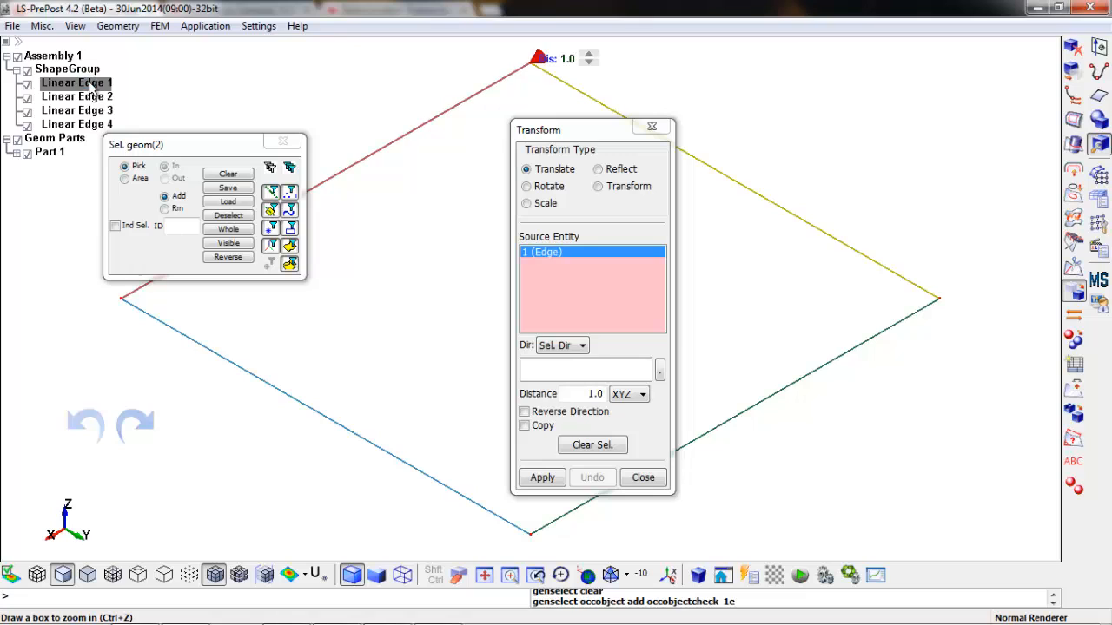
pyautogui.click(76, 96)
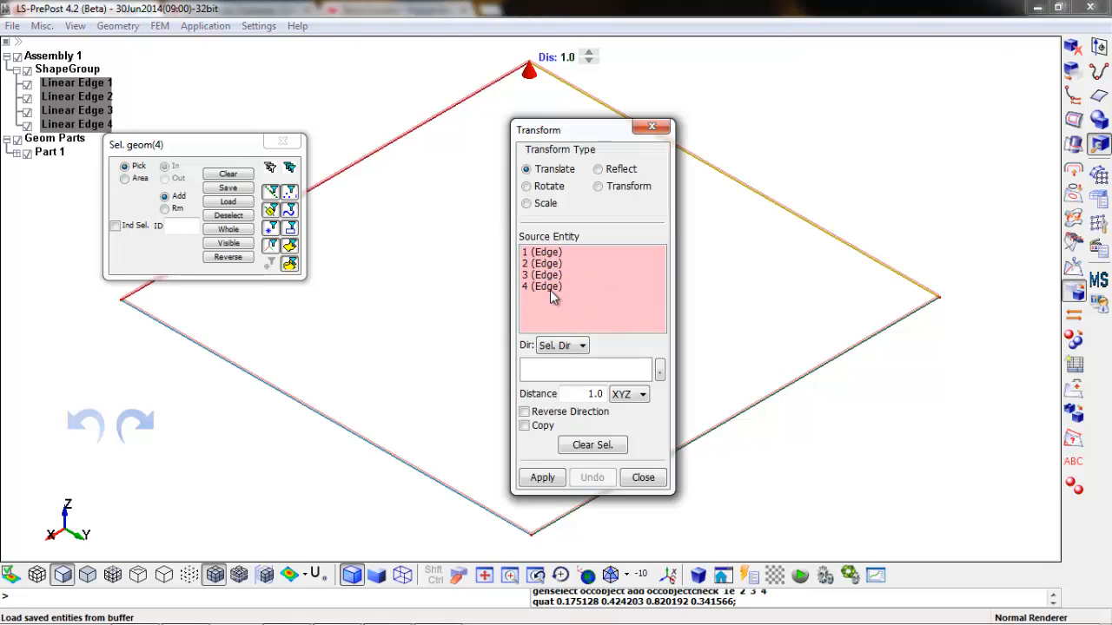
pyautogui.click(541, 269)
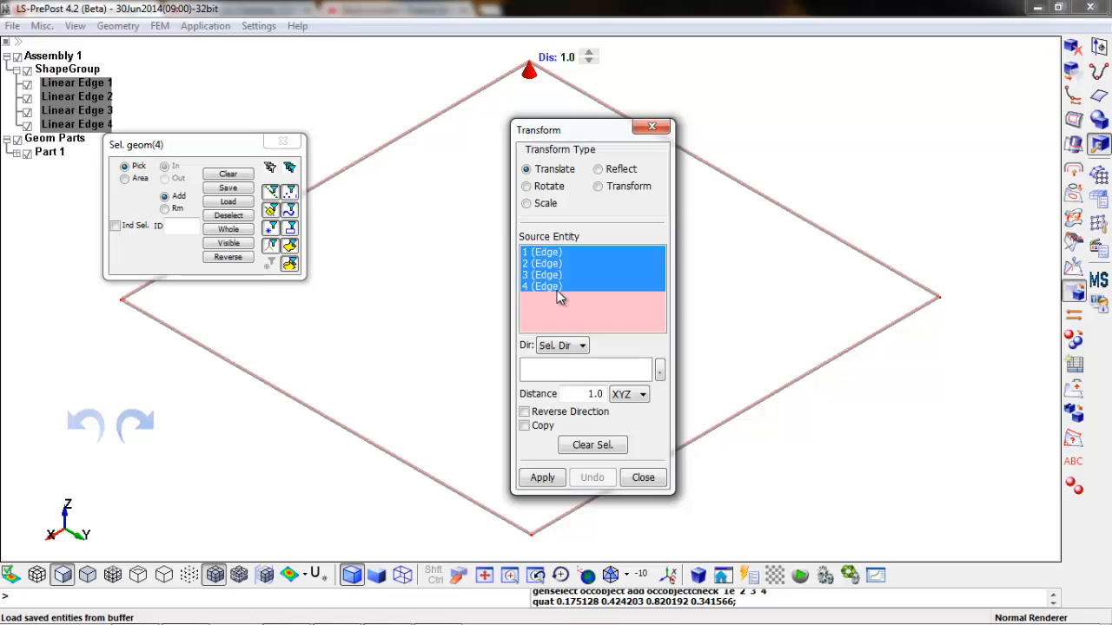
pyautogui.moveTo(563, 303)
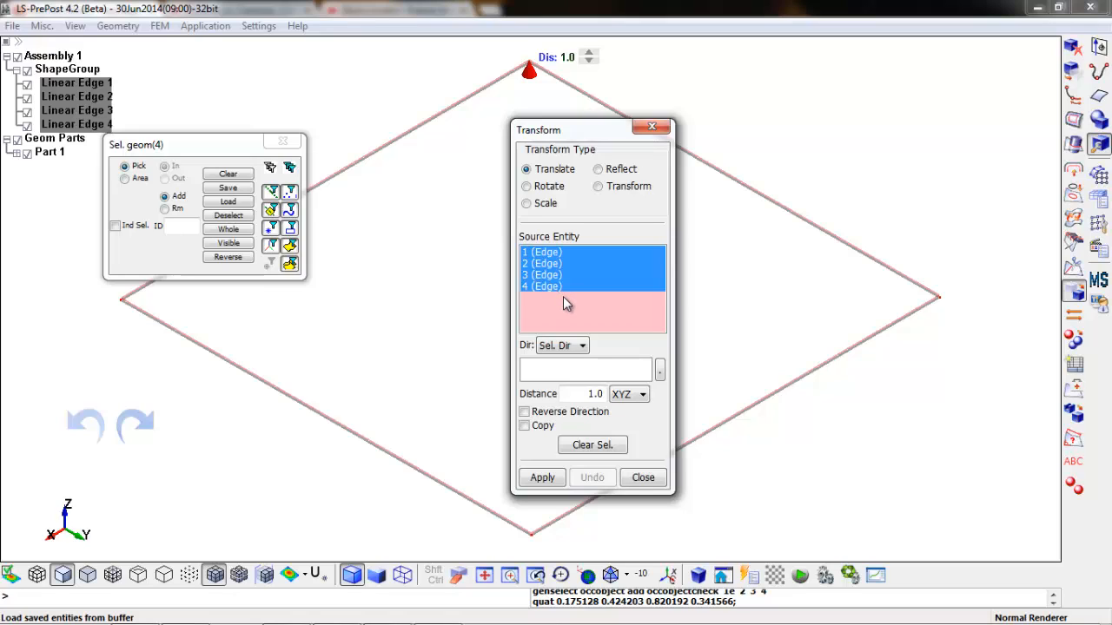
pyautogui.moveTo(622, 396)
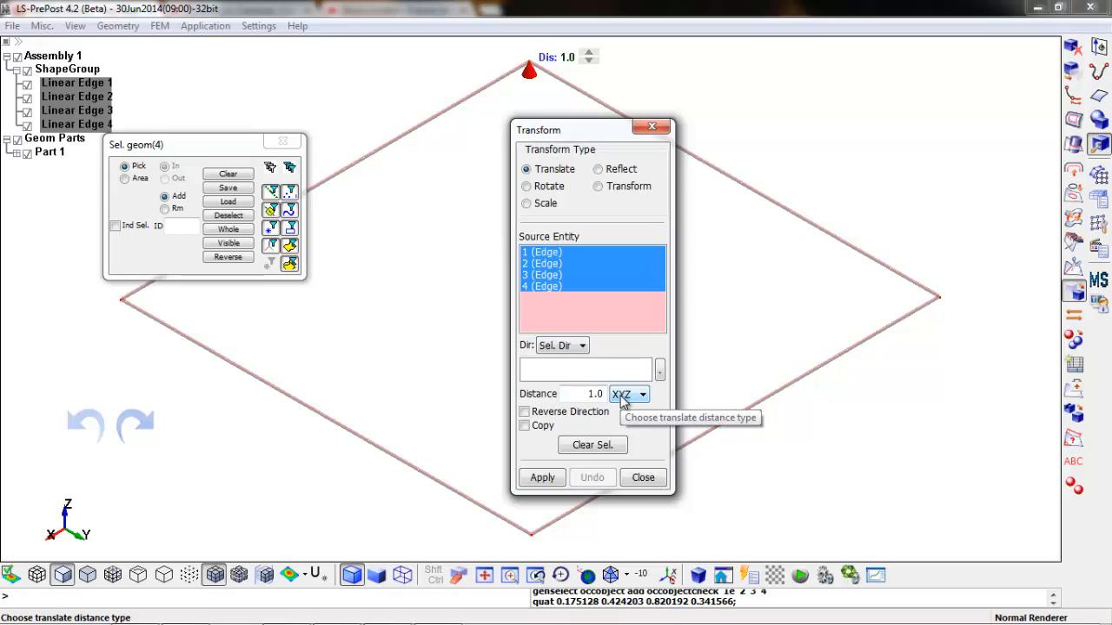
# Step: Copy the square's four edges 300 units along Z, giving eight edges
pyautogui.click(562, 345)
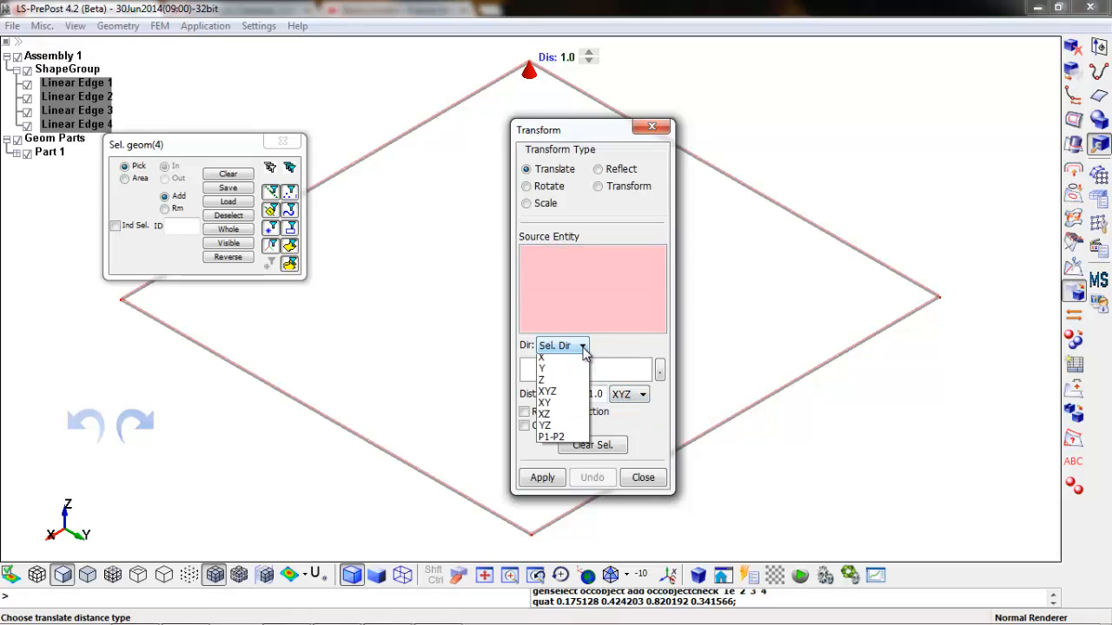
pyautogui.click(542, 380)
pyautogui.write('3')
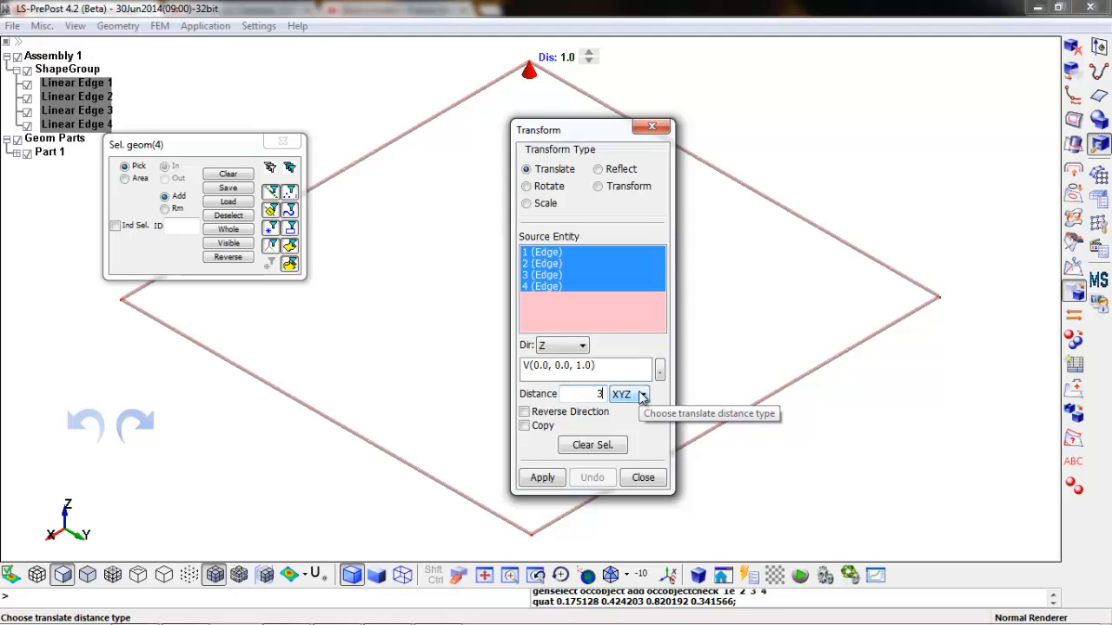
pyautogui.write('00')
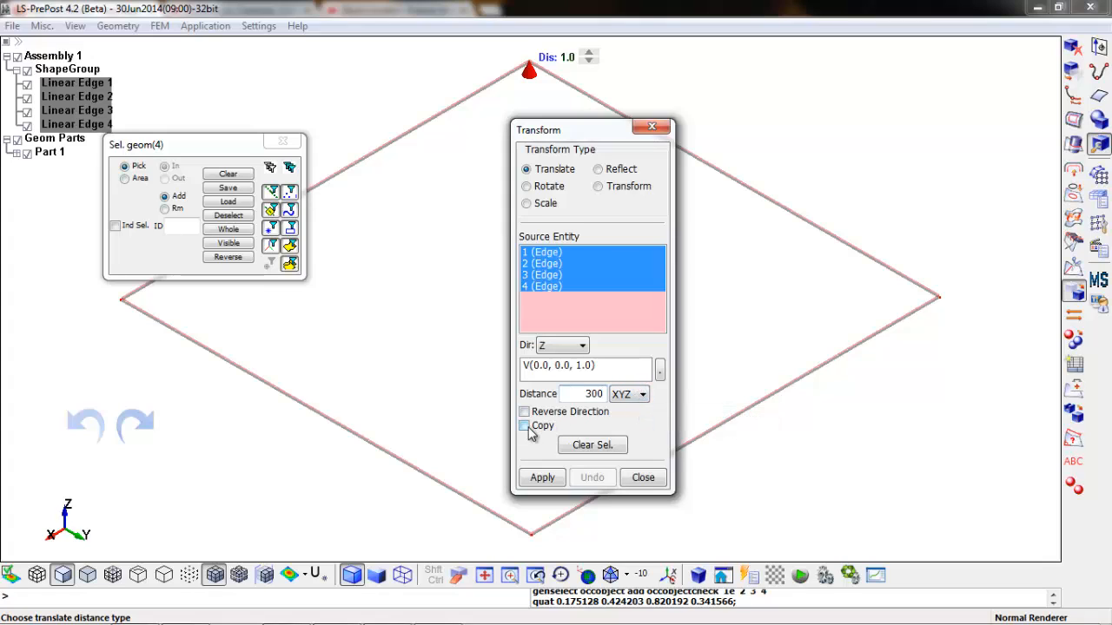
pyautogui.click(524, 425)
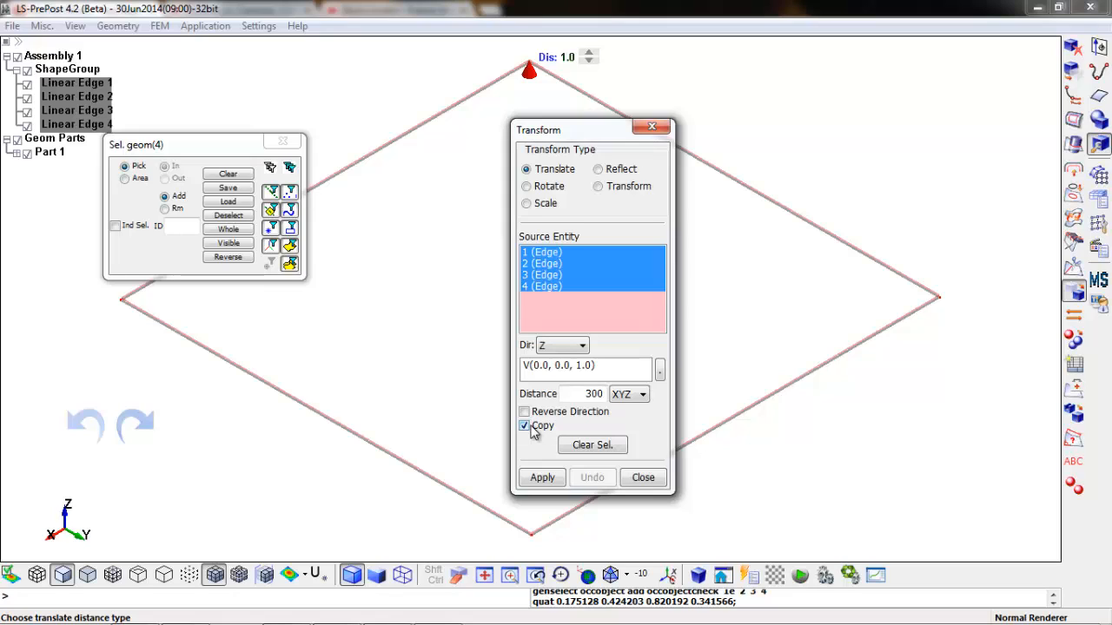
pyautogui.click(541, 478)
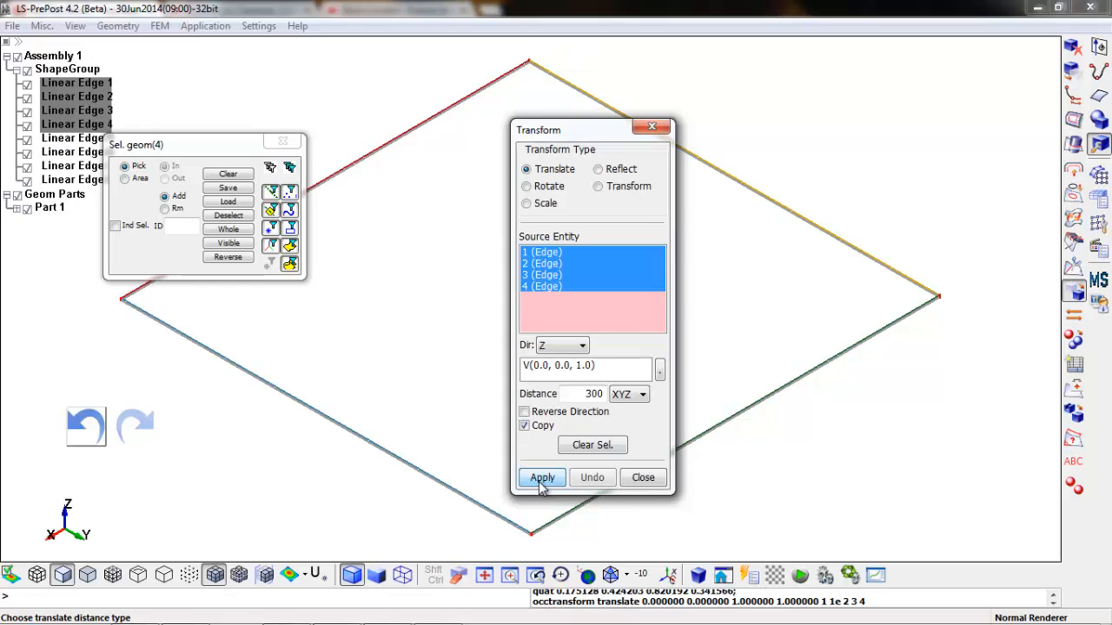
pyautogui.click(541, 478)
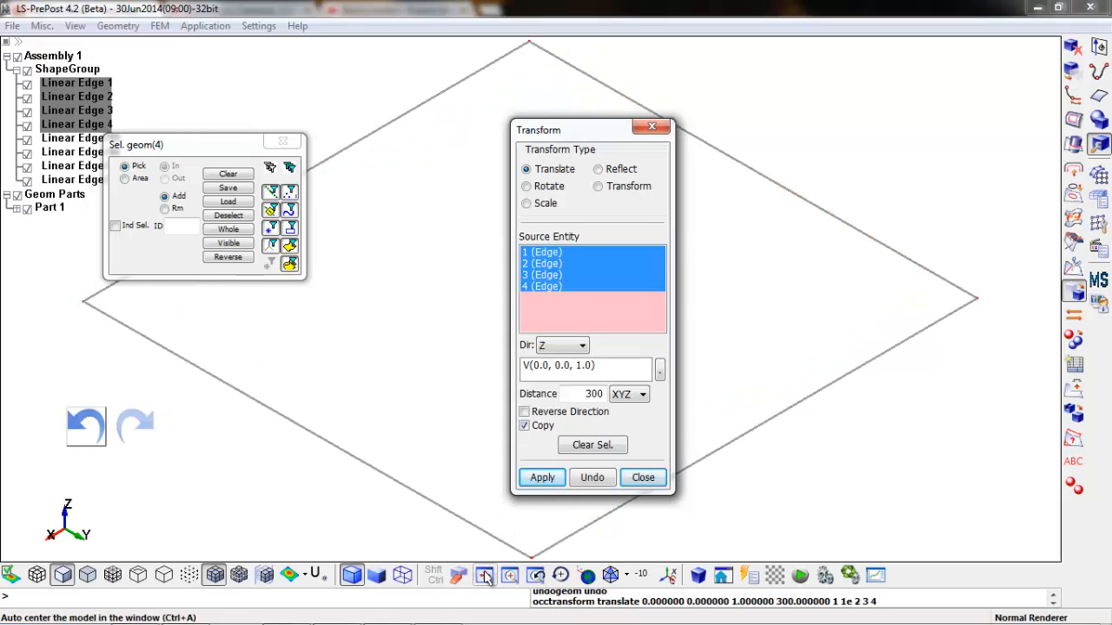
# Step: Add square copies at 600, 900 … up to 3000 along Z, fitting the view
pyautogui.click(541, 477)
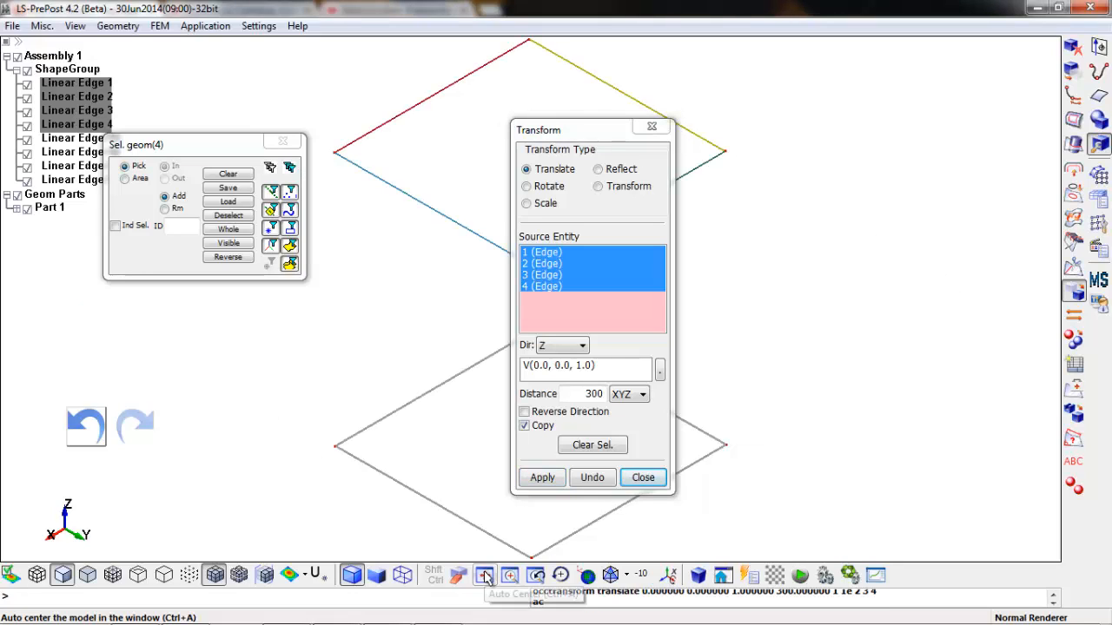
pyautogui.moveTo(621, 158)
pyautogui.write('600')
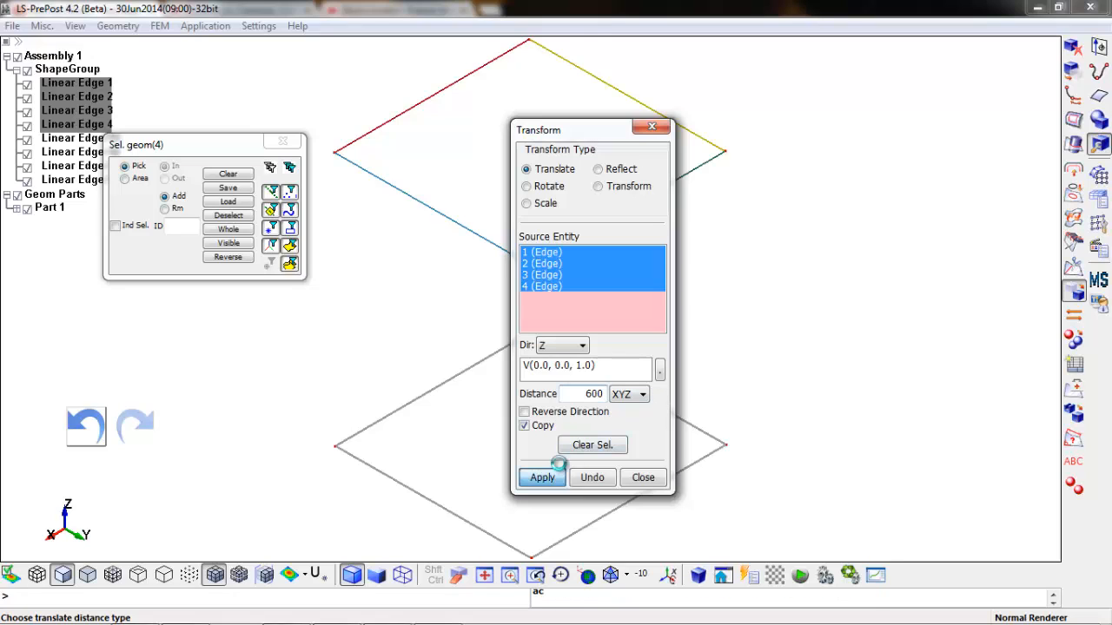
pyautogui.click(542, 477)
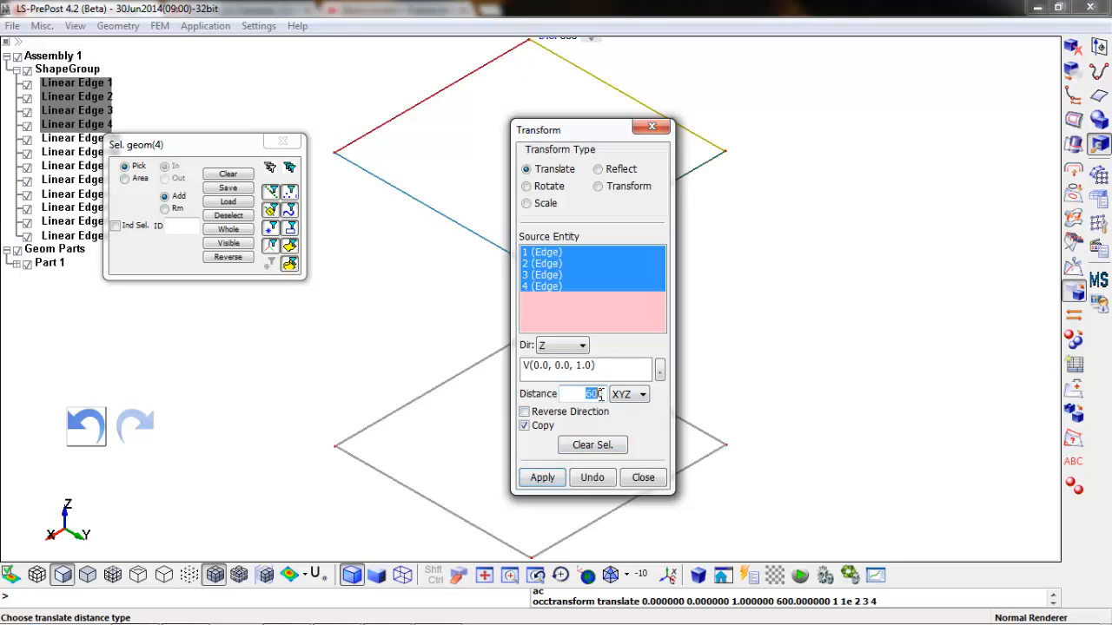
pyautogui.click(542, 478)
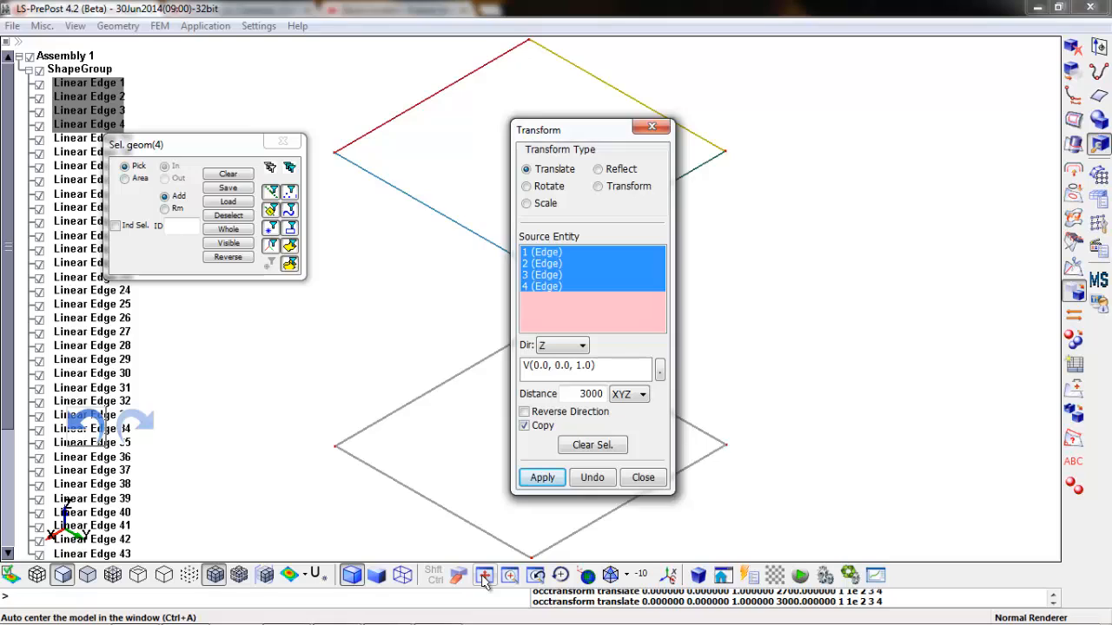
pyautogui.click(541, 478)
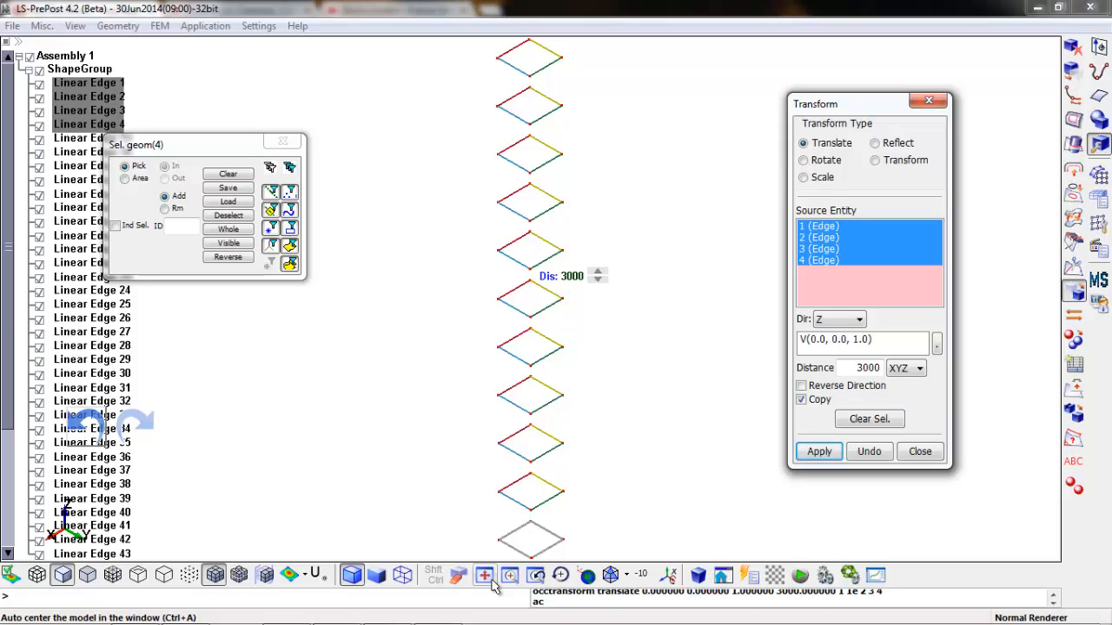
pyautogui.moveTo(684, 400)
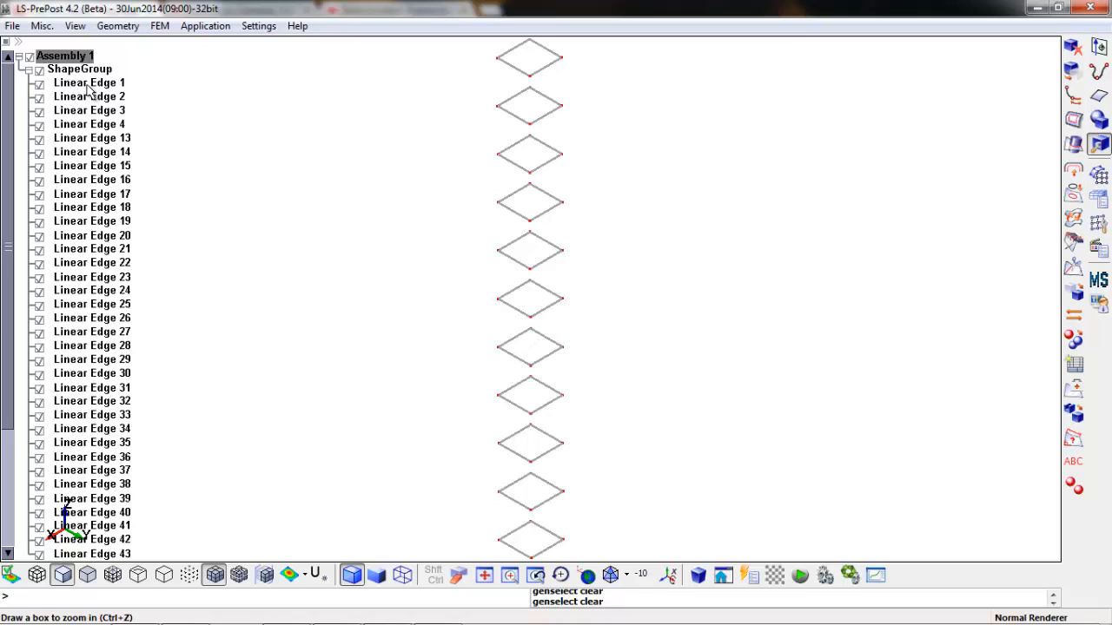
# Step: Select Linear Edge 1 through Linear Edge 52 in the model tree
pyautogui.click(89, 82)
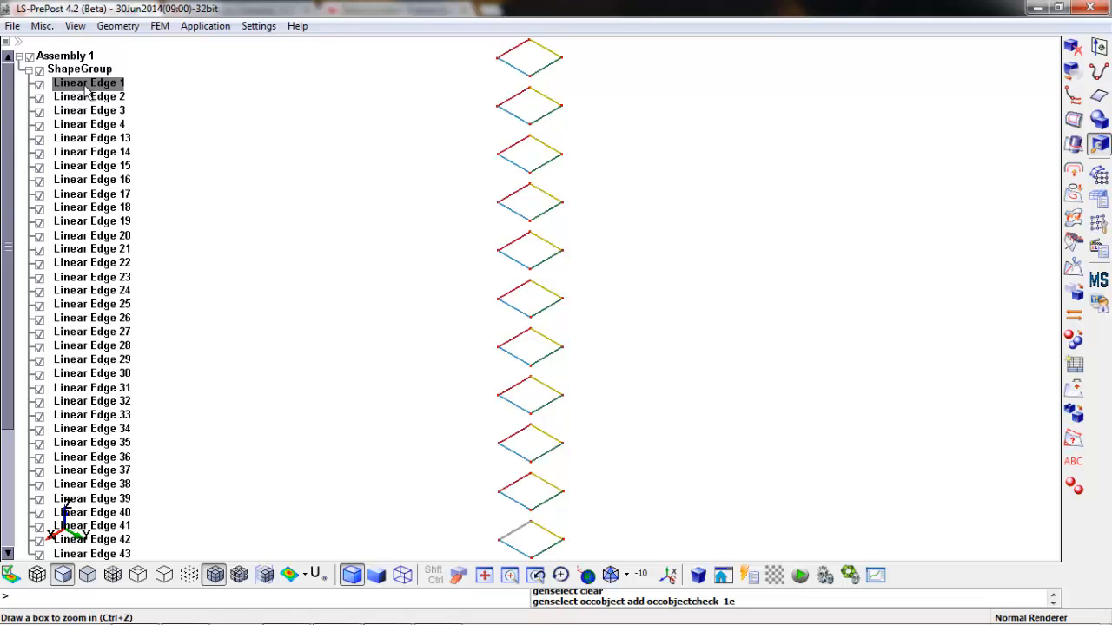
pyautogui.scroll(-3)
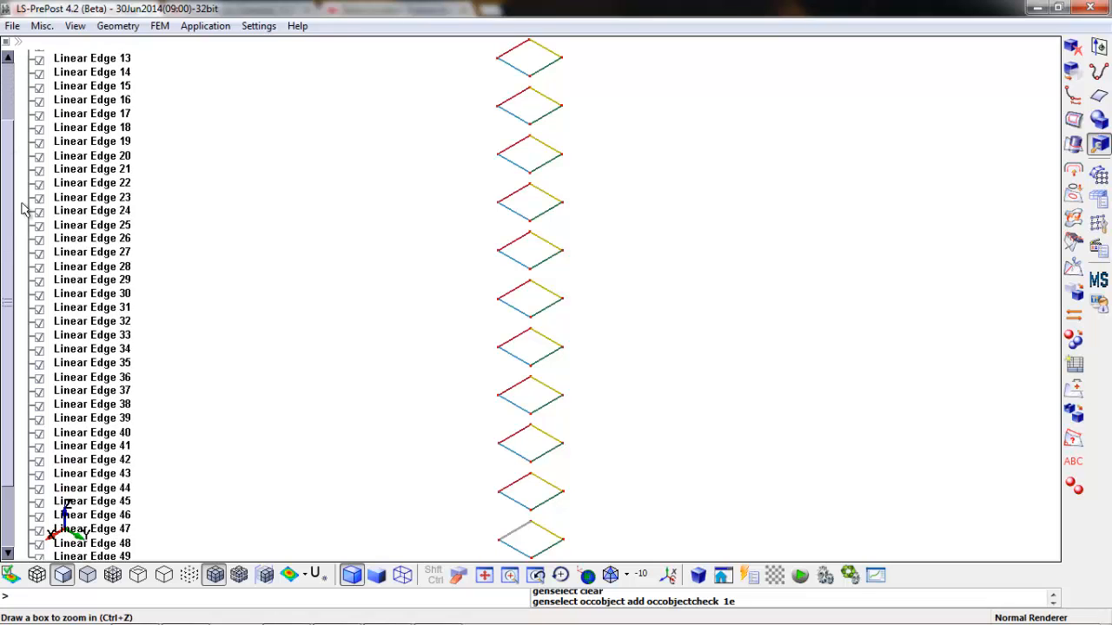
pyautogui.scroll(-3)
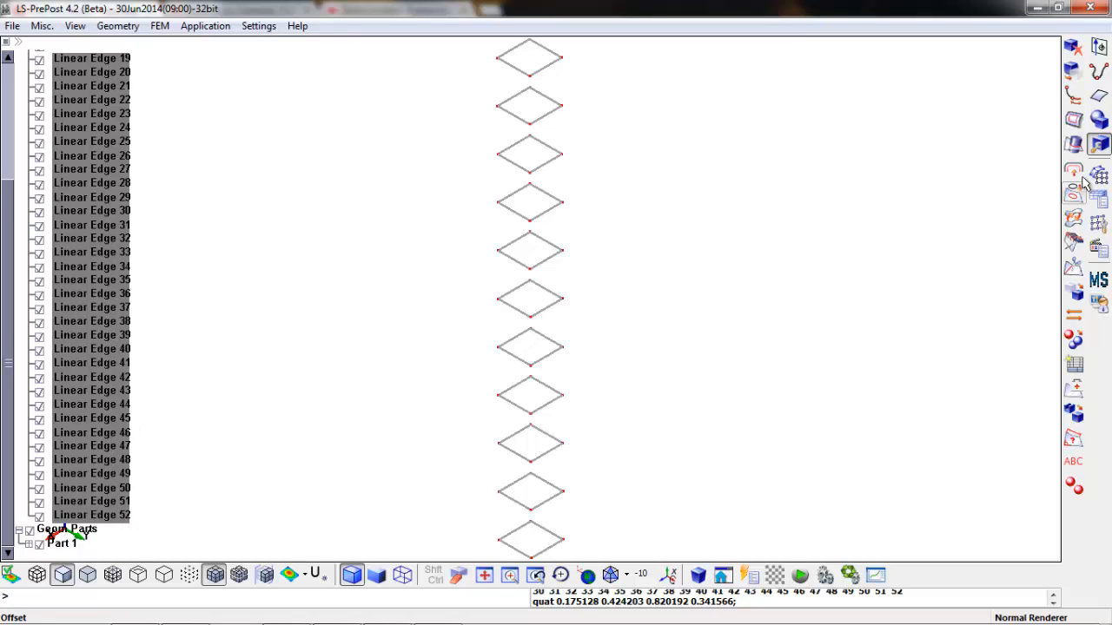
pyautogui.moveTo(1099, 176)
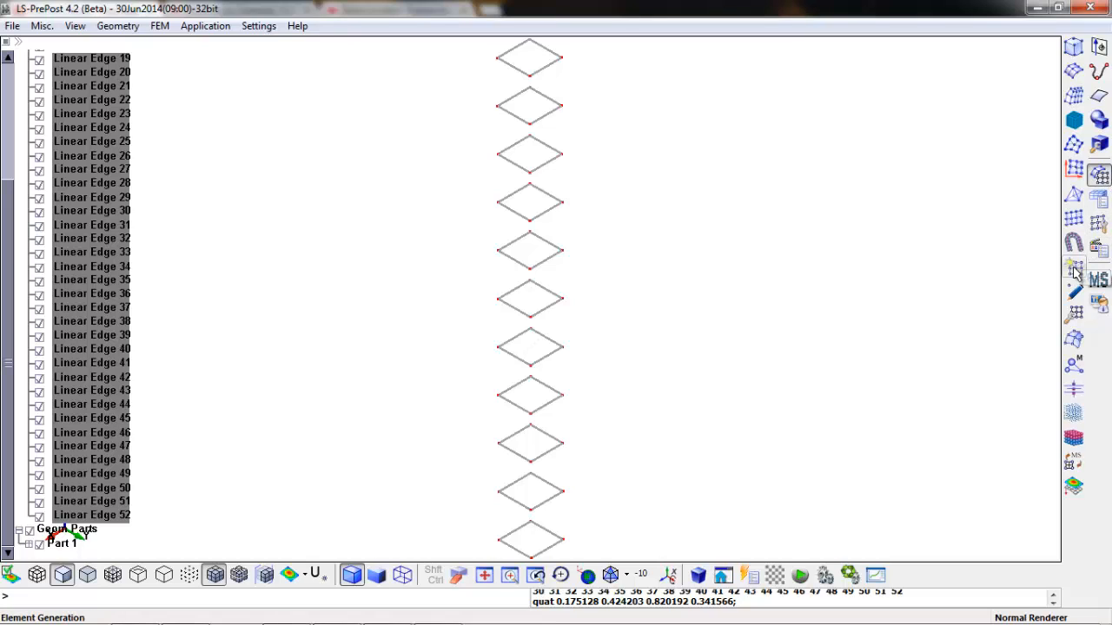
pyautogui.moveTo(1074, 270)
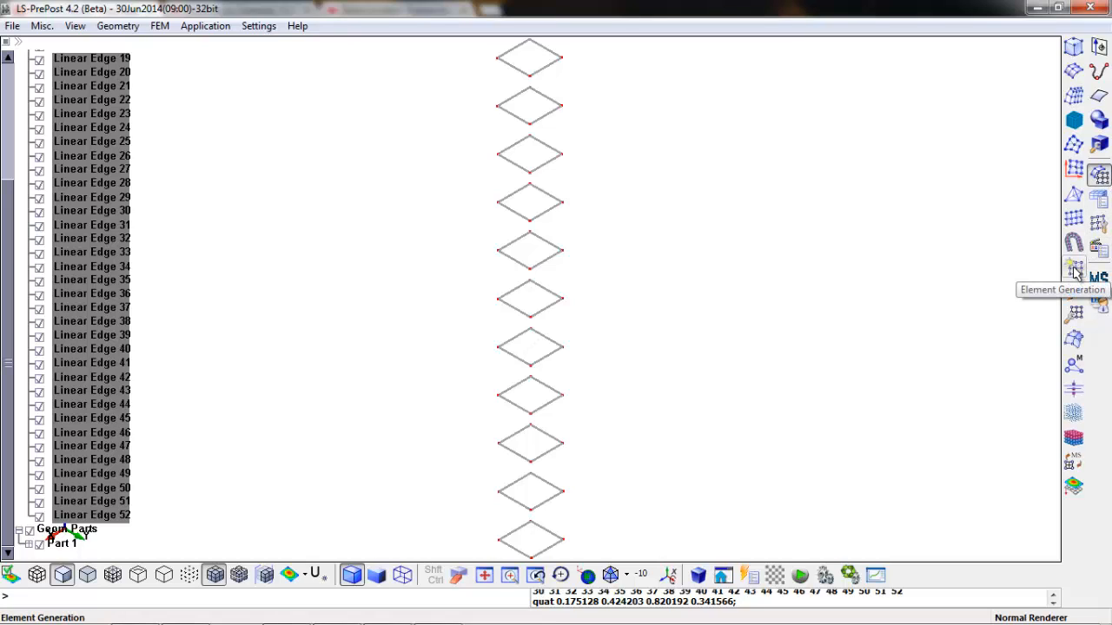
# Step: Generate and accept size-50 beam elements on Linear Edges 1–52 with a Z-direction third node
pyautogui.click(1074, 270)
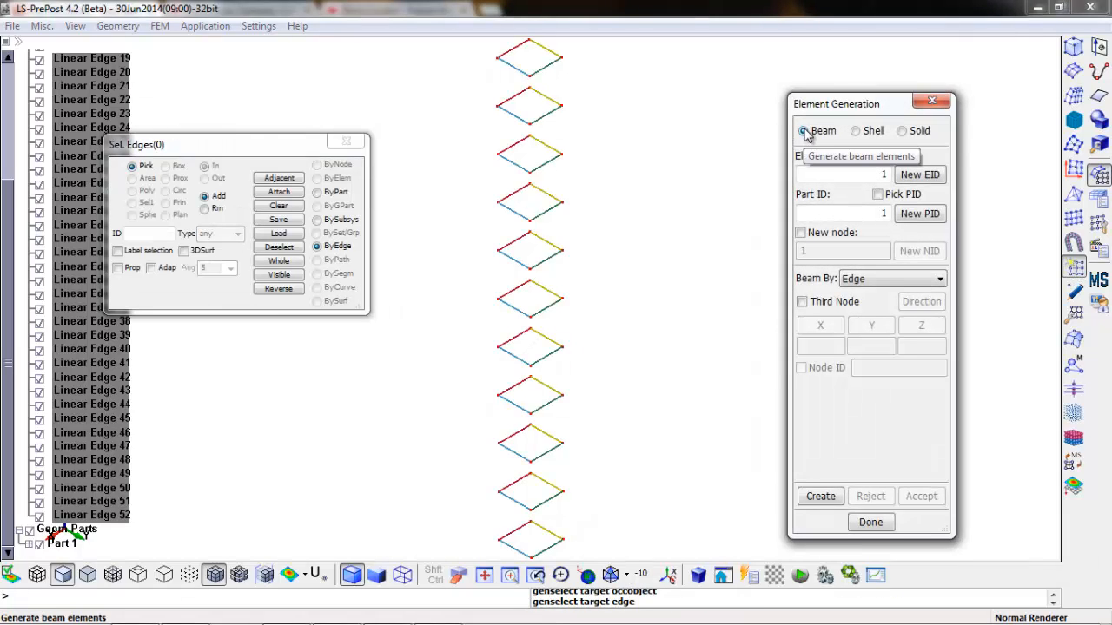
pyautogui.moveTo(805, 131)
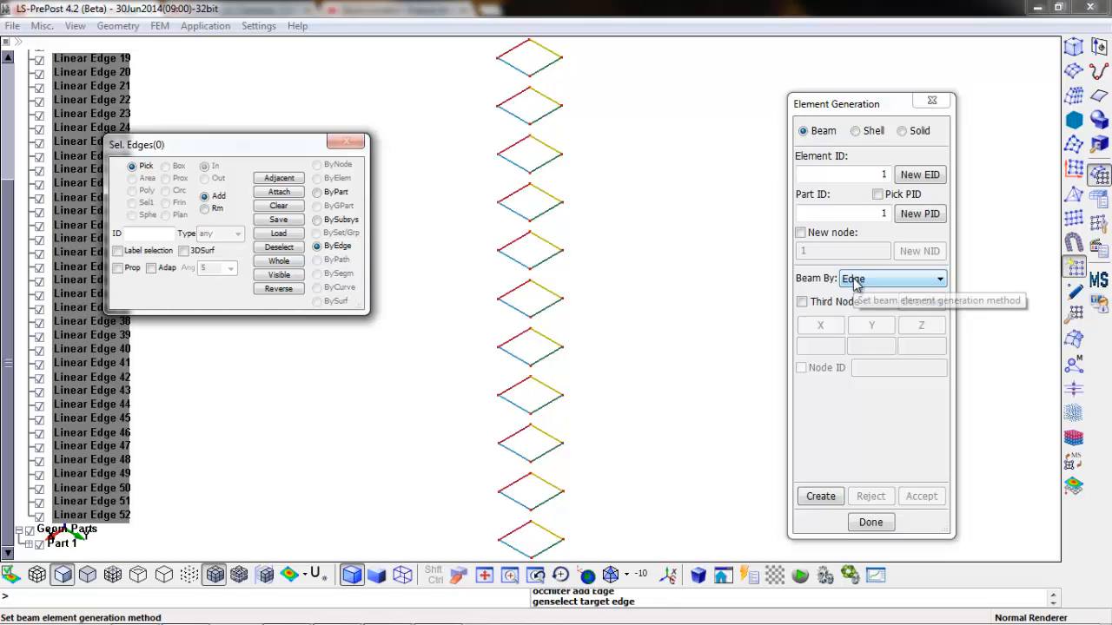
pyautogui.moveTo(891, 279)
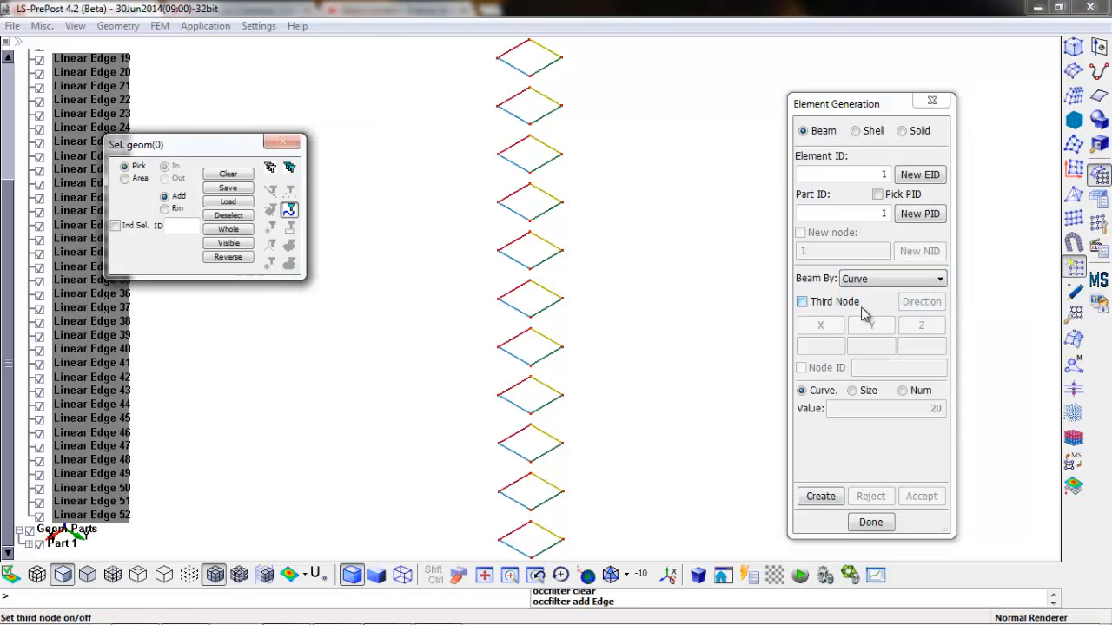
pyautogui.moveTo(802, 301)
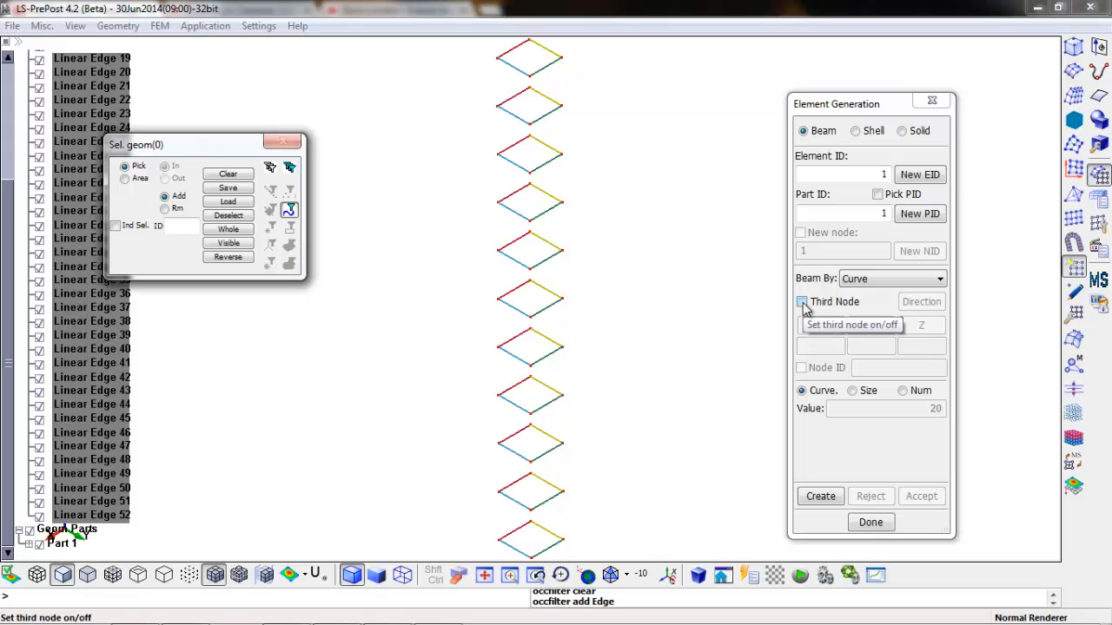
pyautogui.click(801, 301)
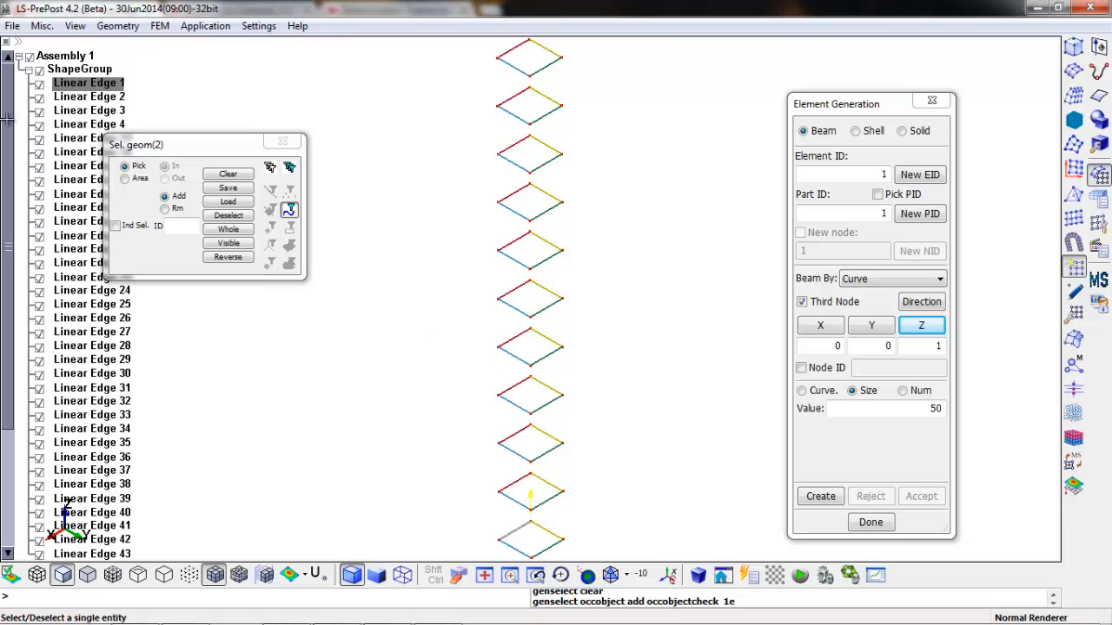
pyautogui.scroll(-3)
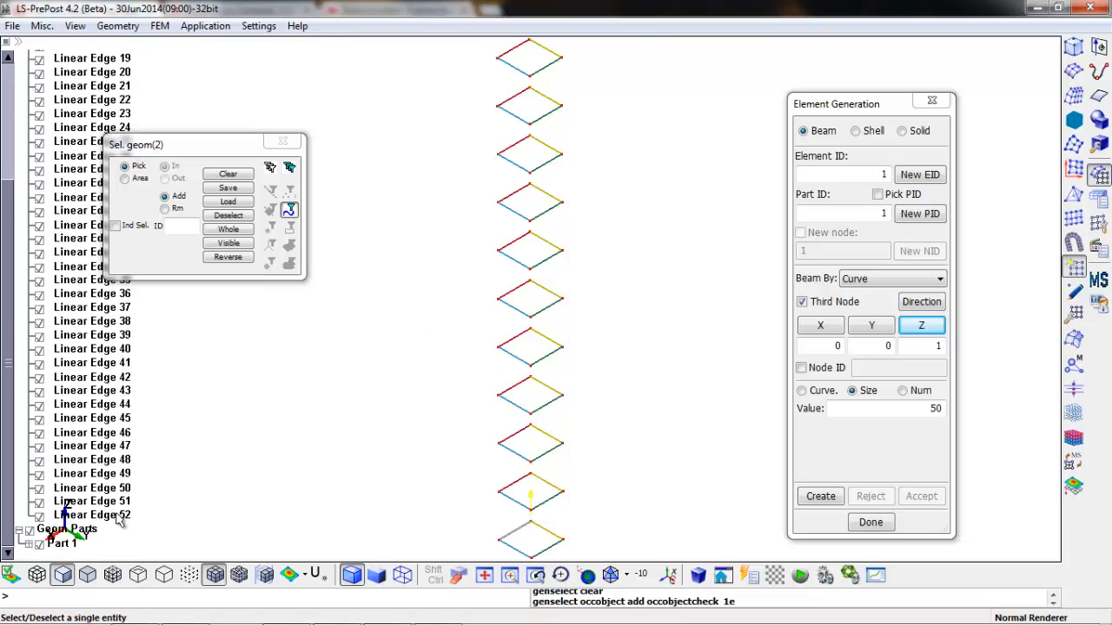
pyautogui.click(819, 496)
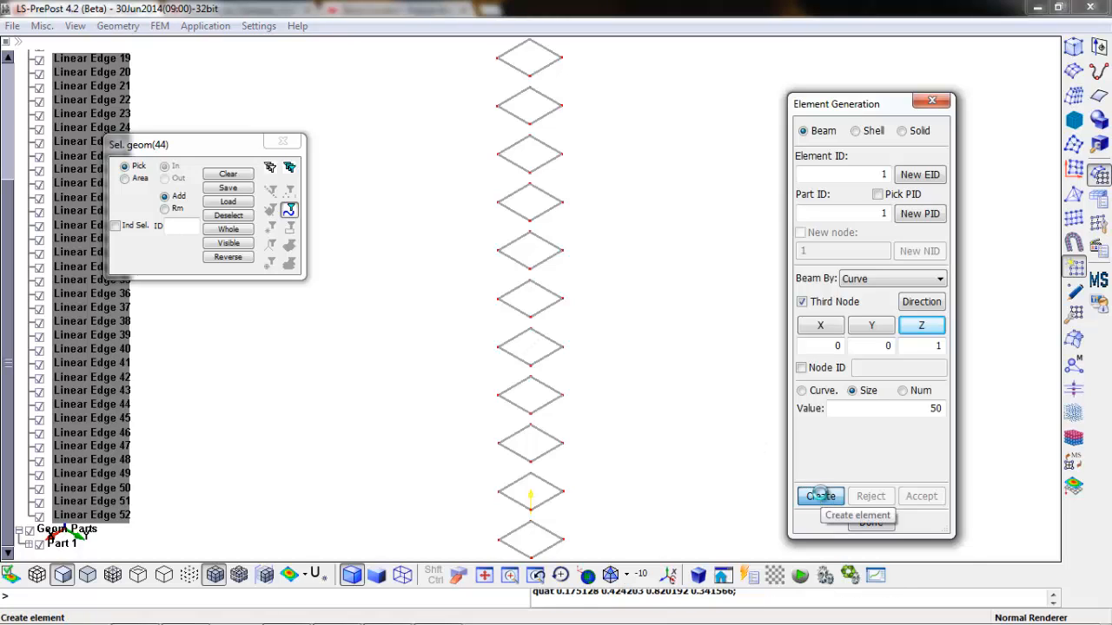
pyautogui.click(819, 496)
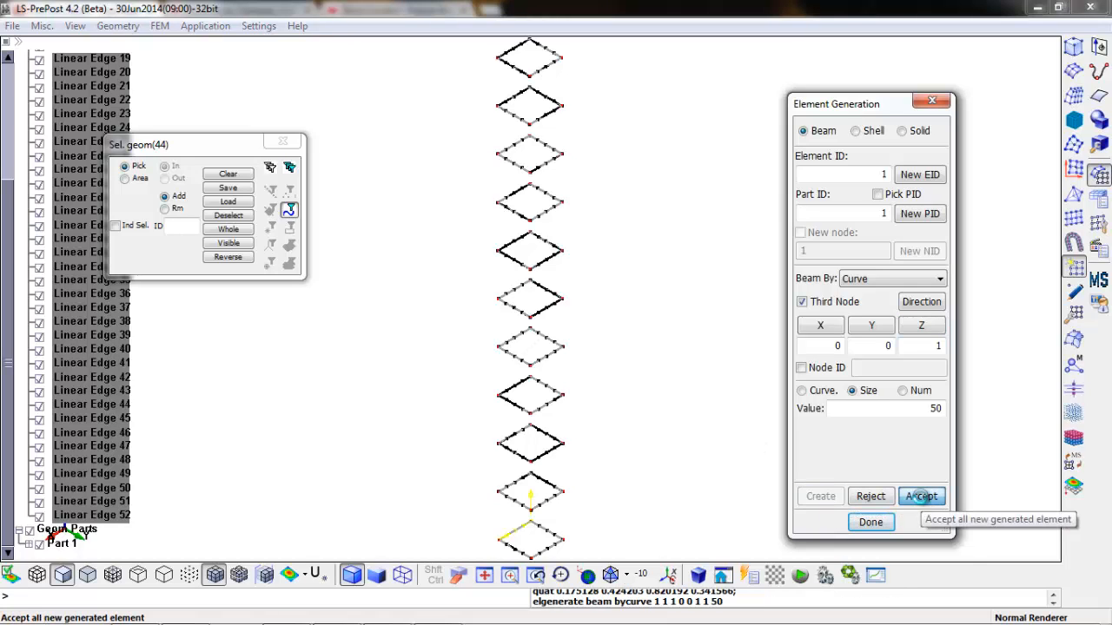
pyautogui.click(921, 496)
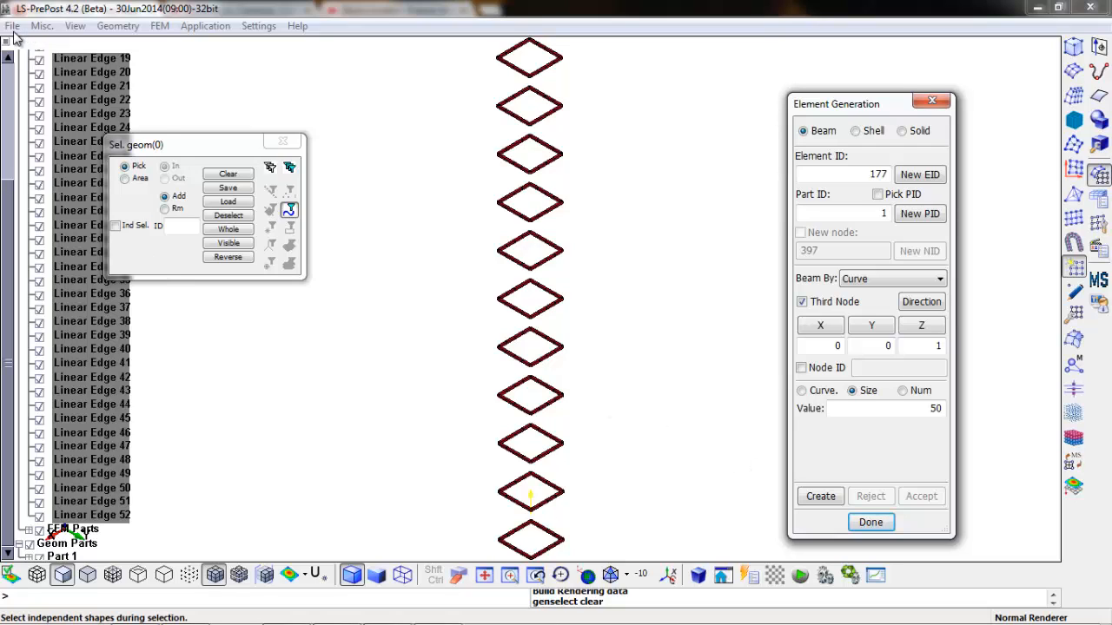
# Step: Save the model as keyword file RCColumn.k in the Model folder
pyautogui.click(12, 25)
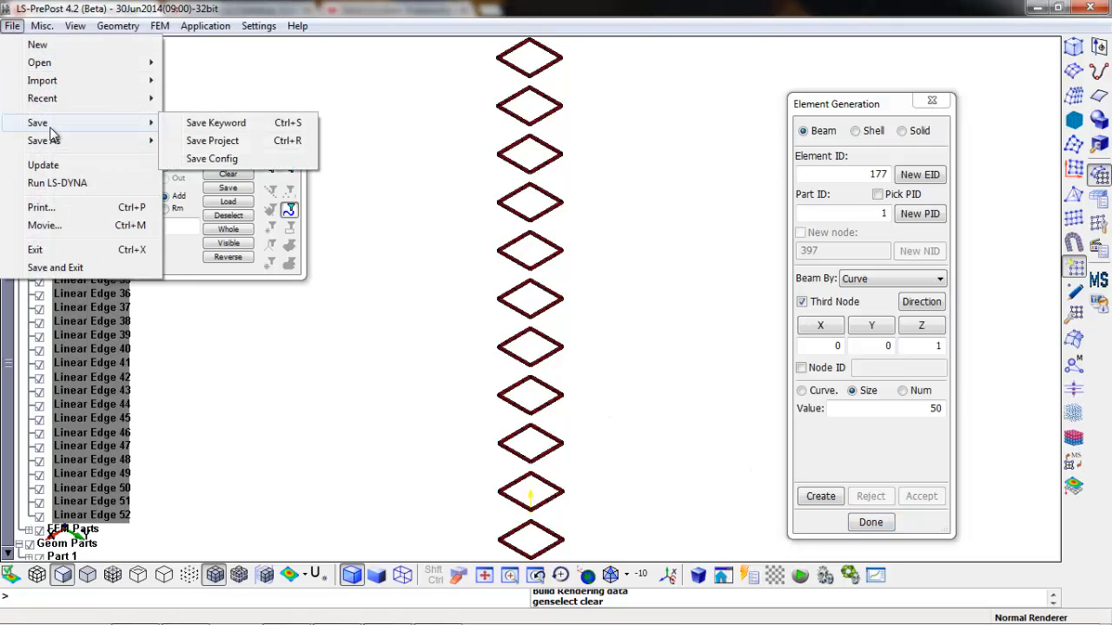
pyautogui.click(216, 122)
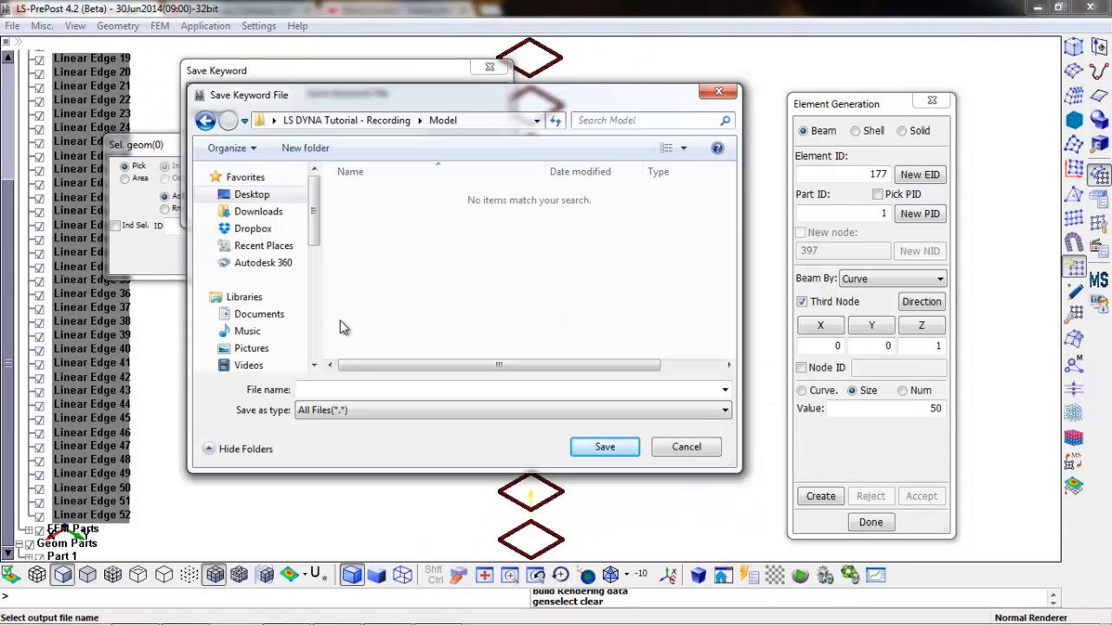
pyautogui.write('R')
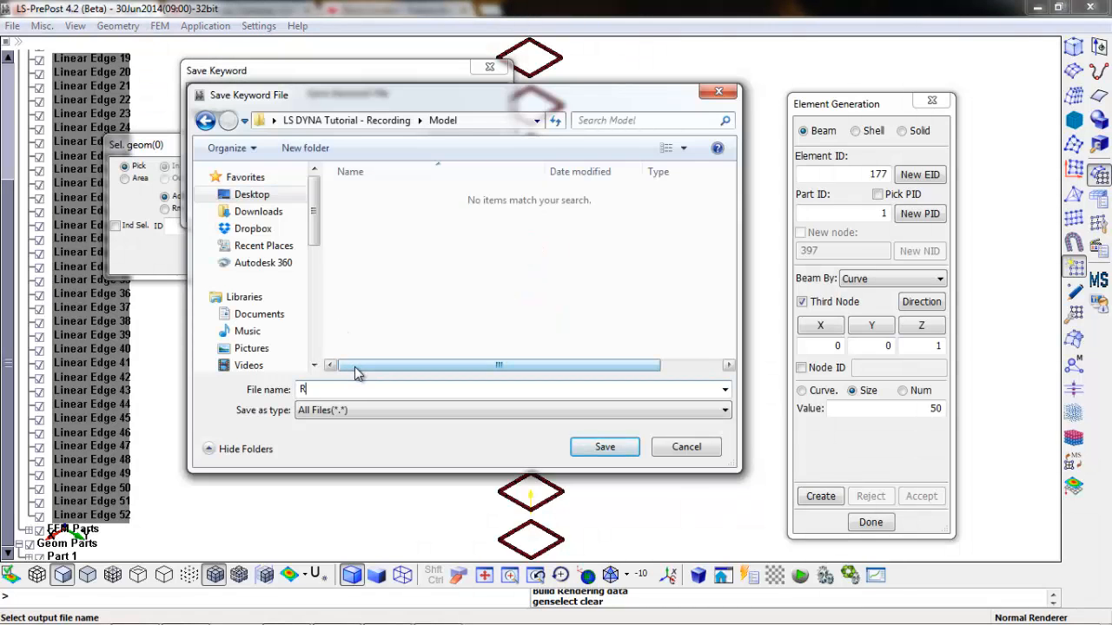
pyautogui.write('CColumn')
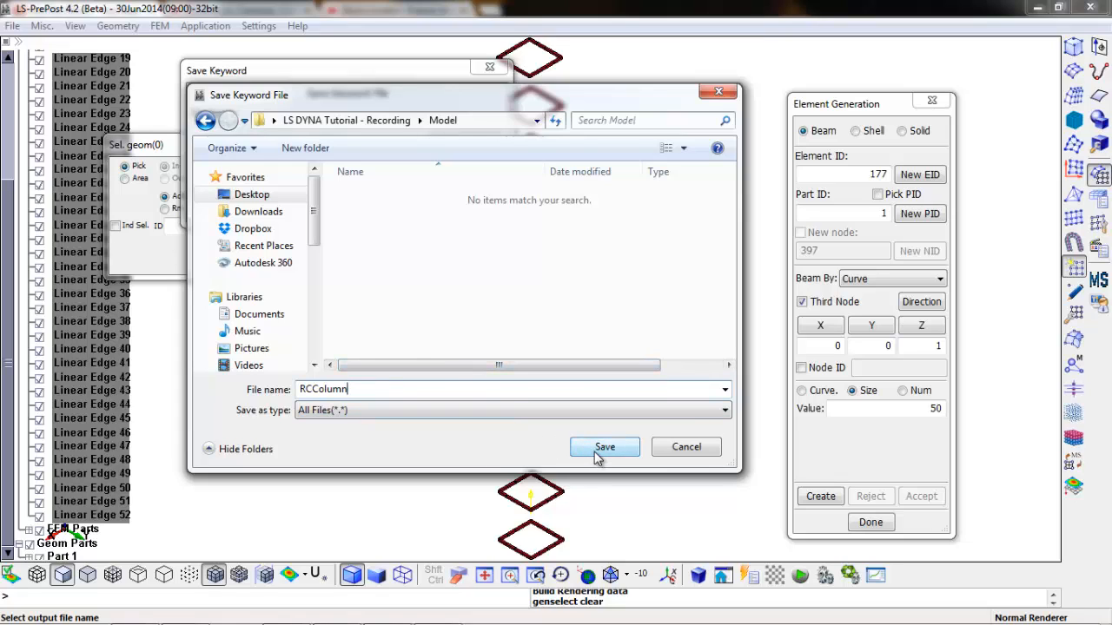
pyautogui.click(604, 446)
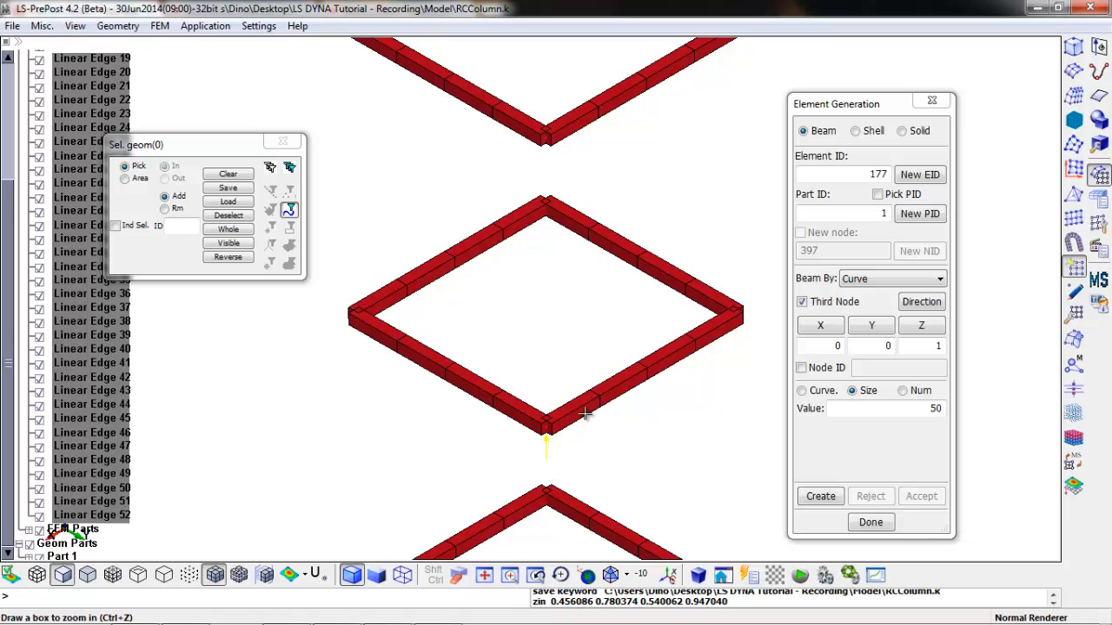
pyautogui.moveTo(560, 334)
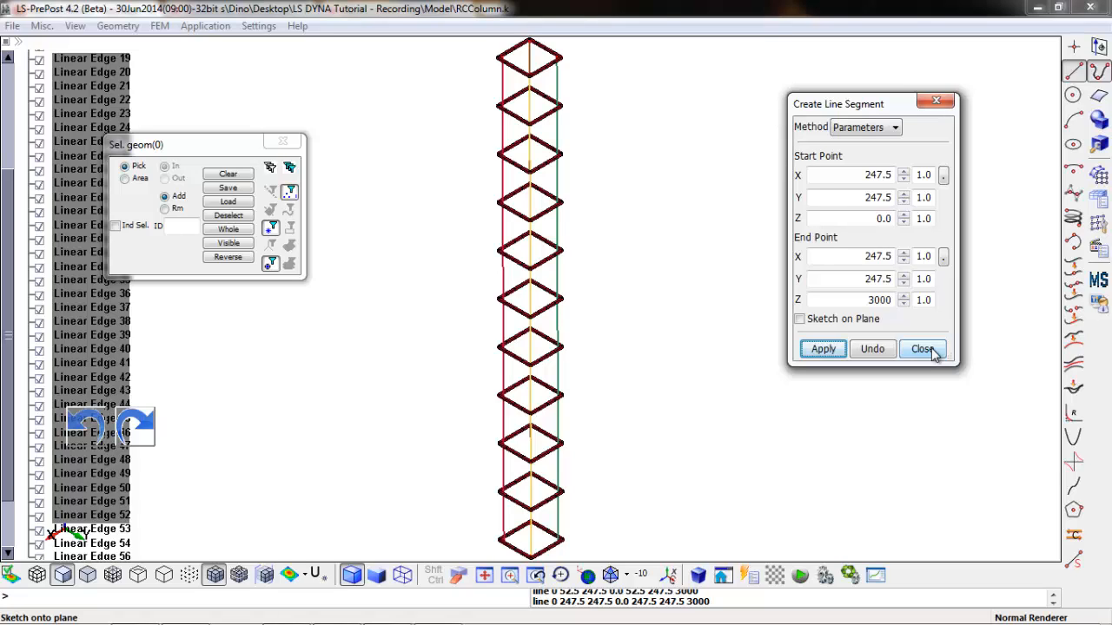
# Step: Finish the four vertical corner lines from Z 0 to 3000 and close line creation
pyautogui.click(922, 348)
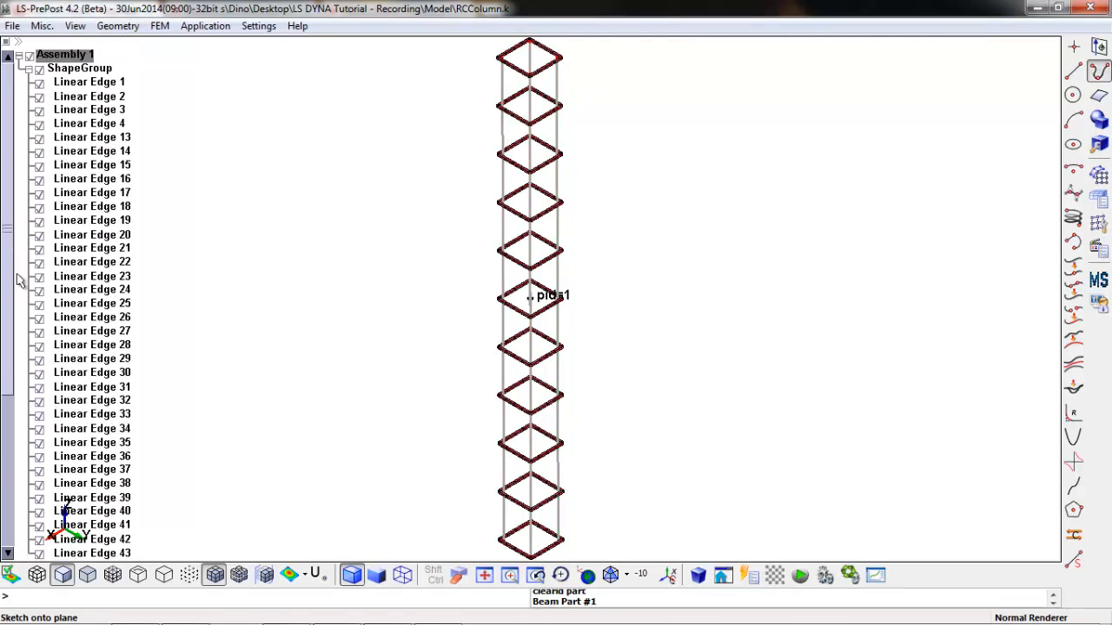
# Step: Select Linear Edges 53–57, the four longitudinal bar lines
pyautogui.scroll(-3)
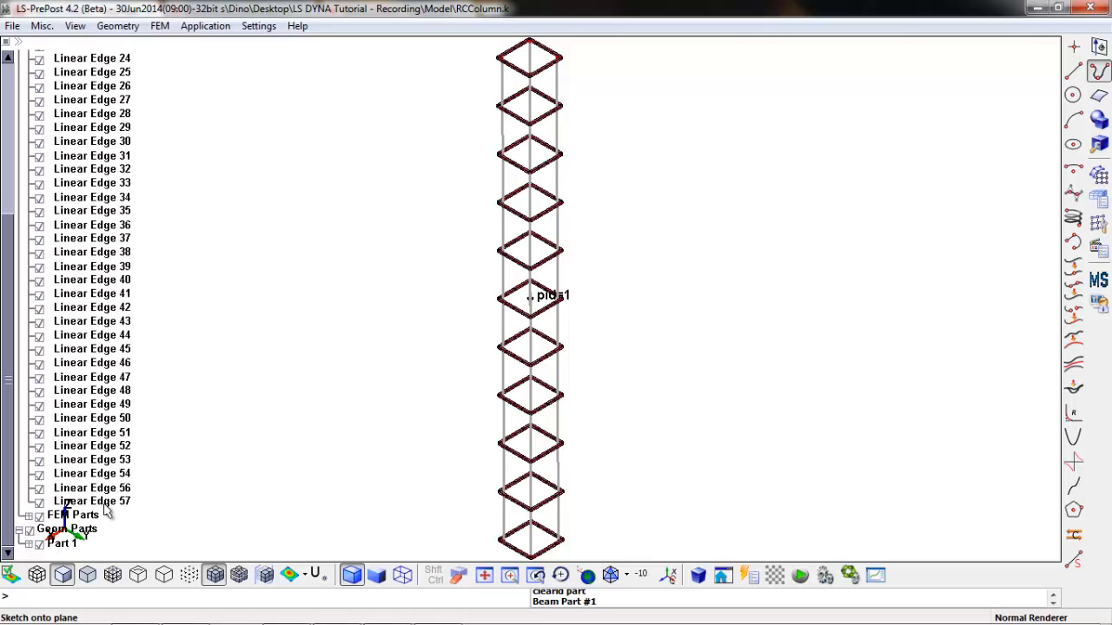
pyautogui.click(91, 501)
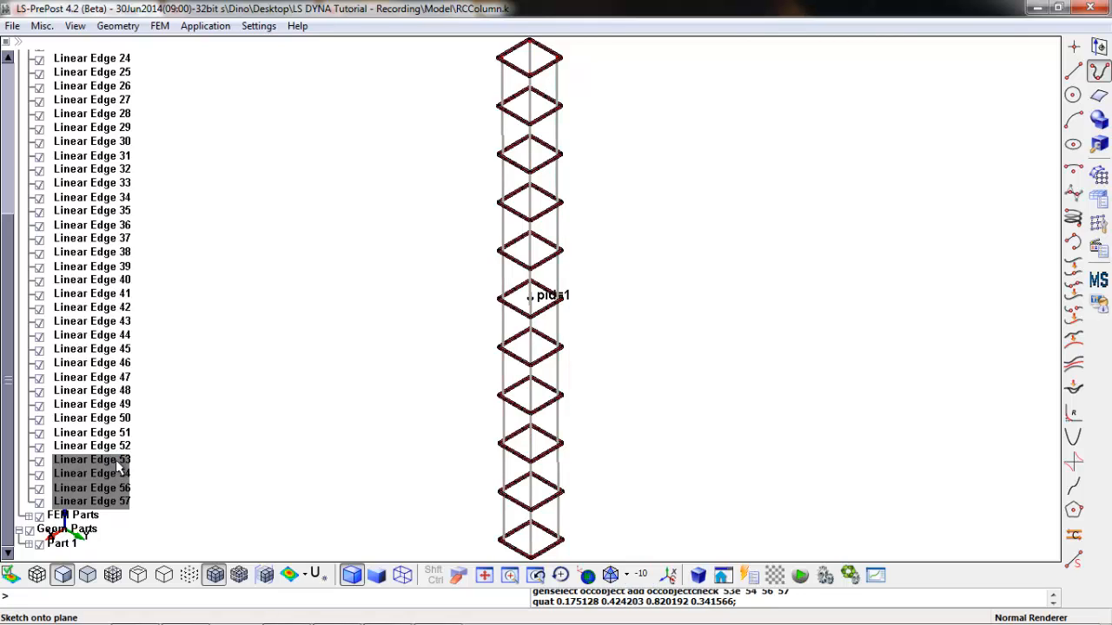
pyautogui.moveTo(154, 44)
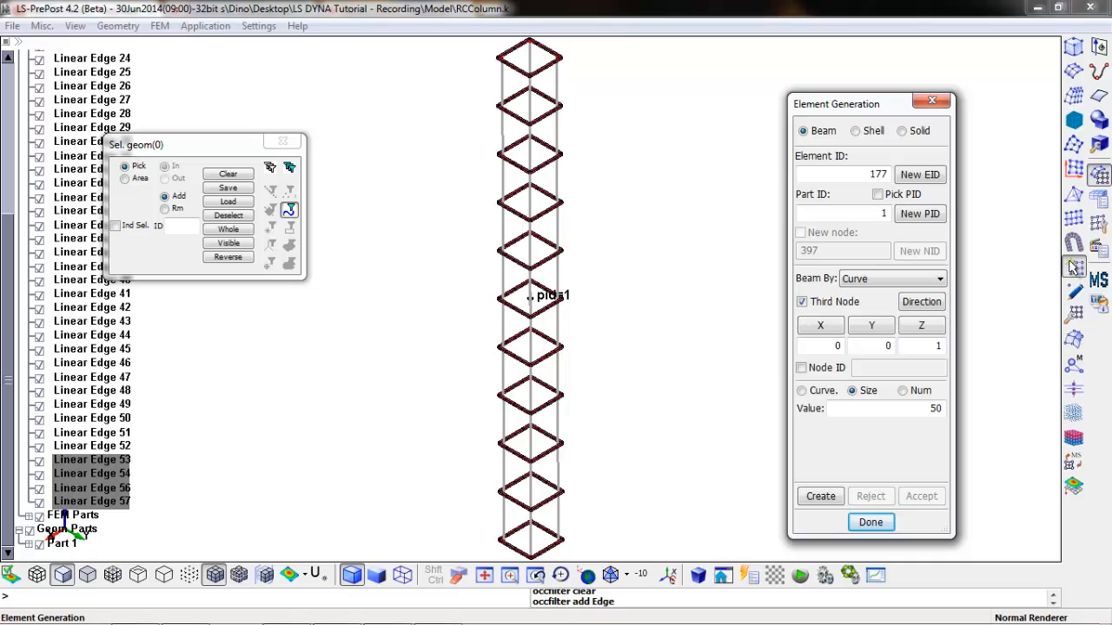
pyautogui.moveTo(802, 131)
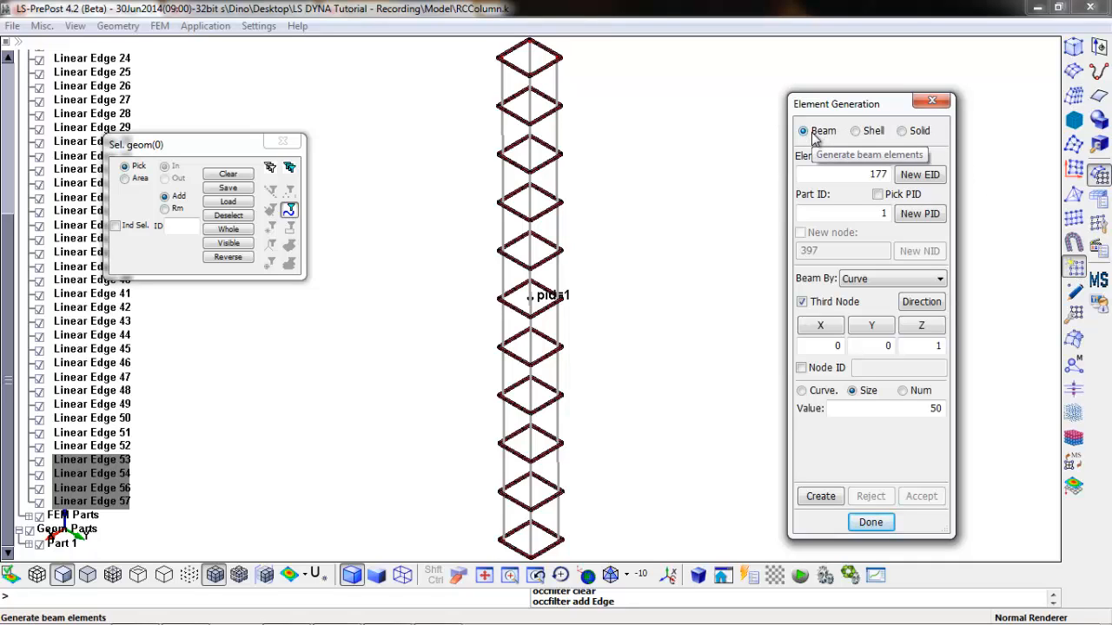
# Step: Mesh edges 53–57 into size-50 beams in new part 2 with X third node
pyautogui.click(919, 214)
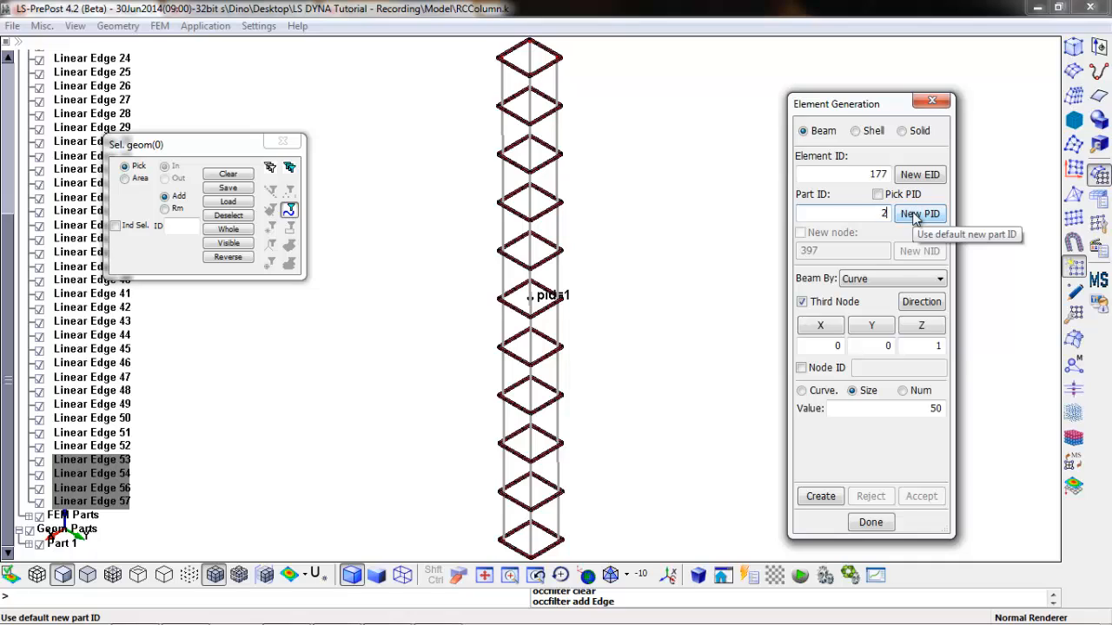
pyautogui.moveTo(892, 279)
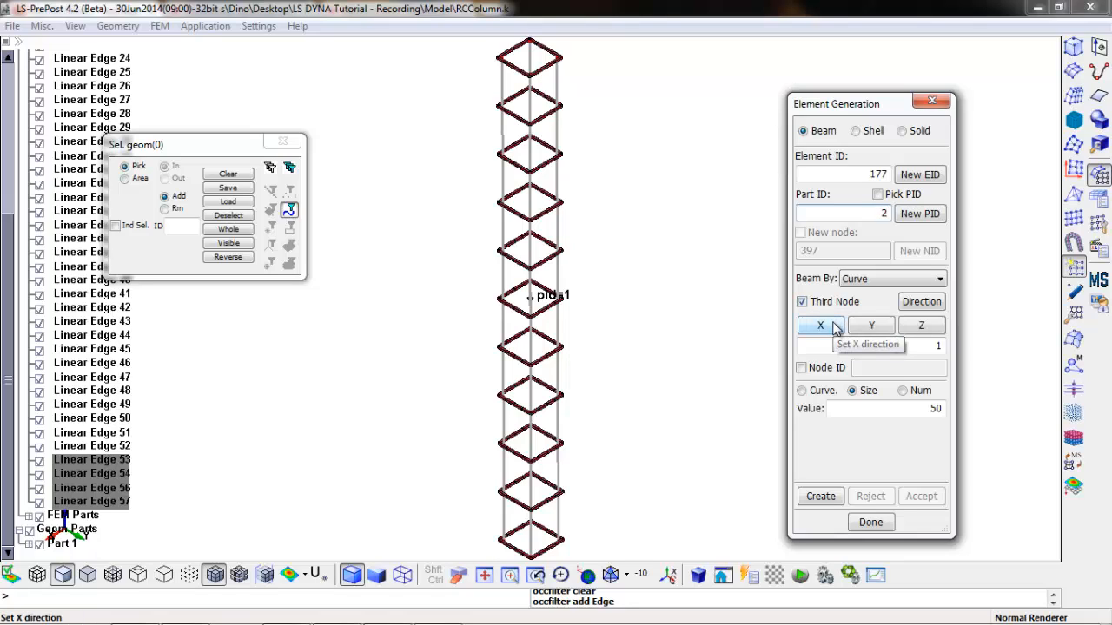
pyautogui.click(820, 325)
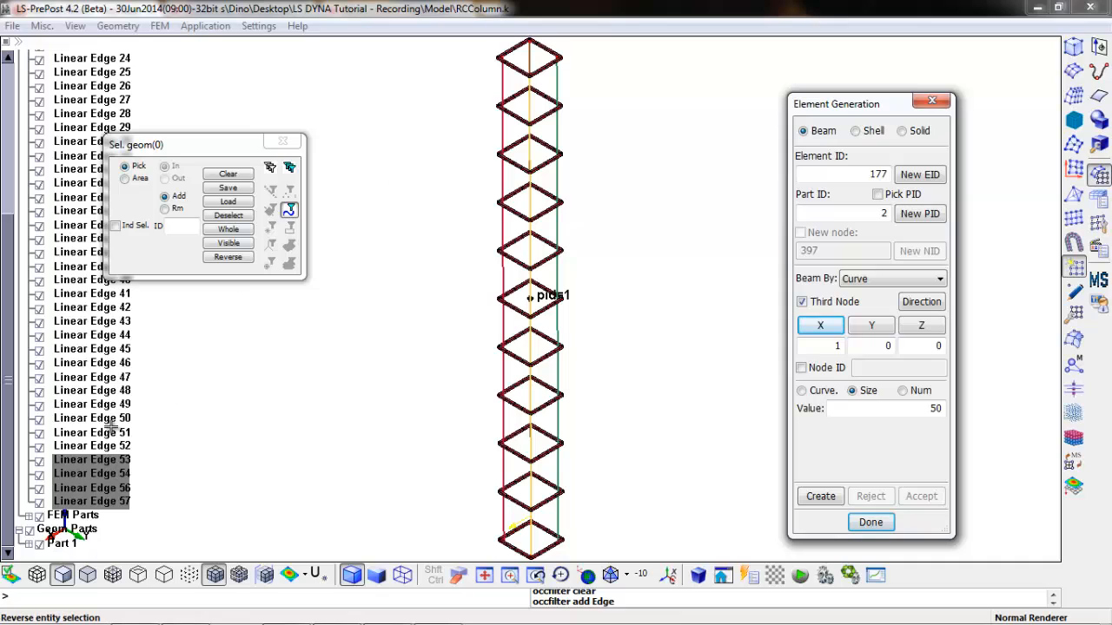
pyautogui.click(91, 446)
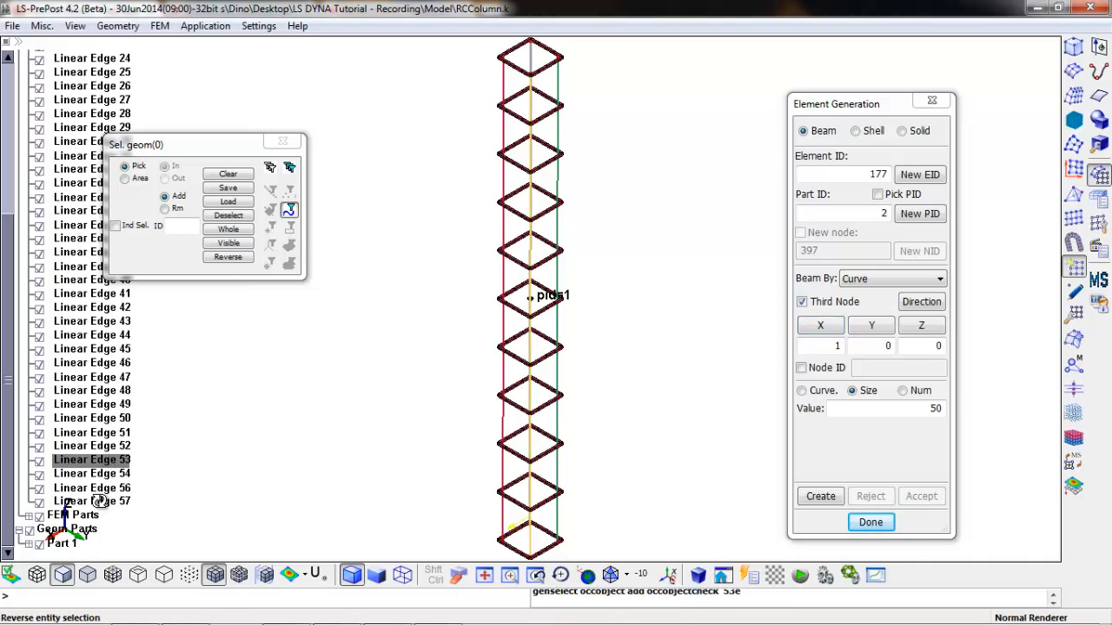
pyautogui.click(819, 496)
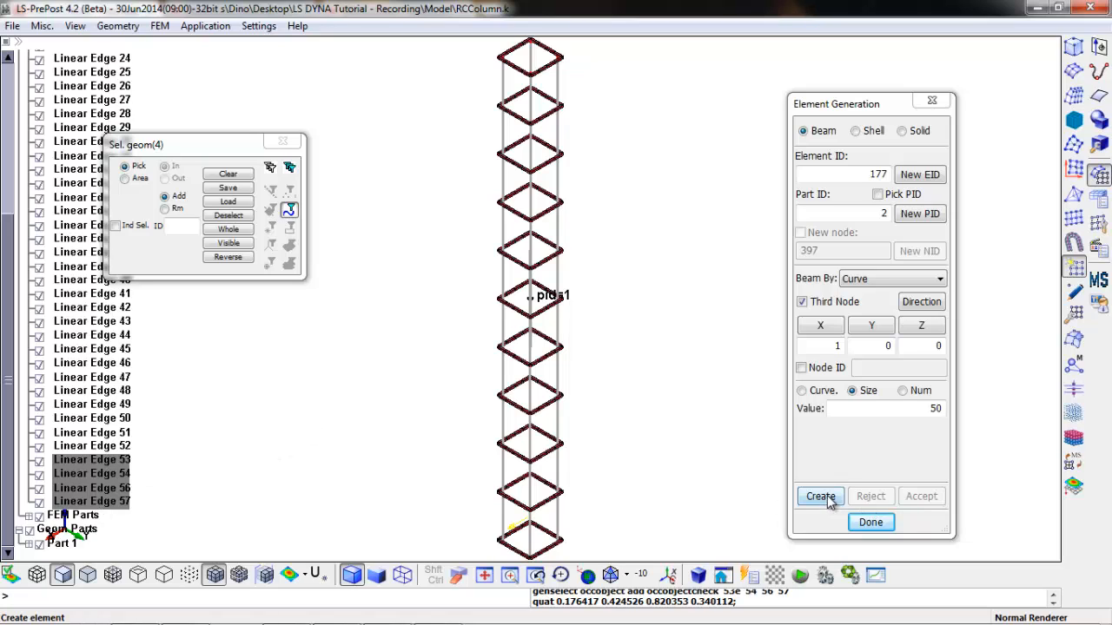
pyautogui.click(819, 496)
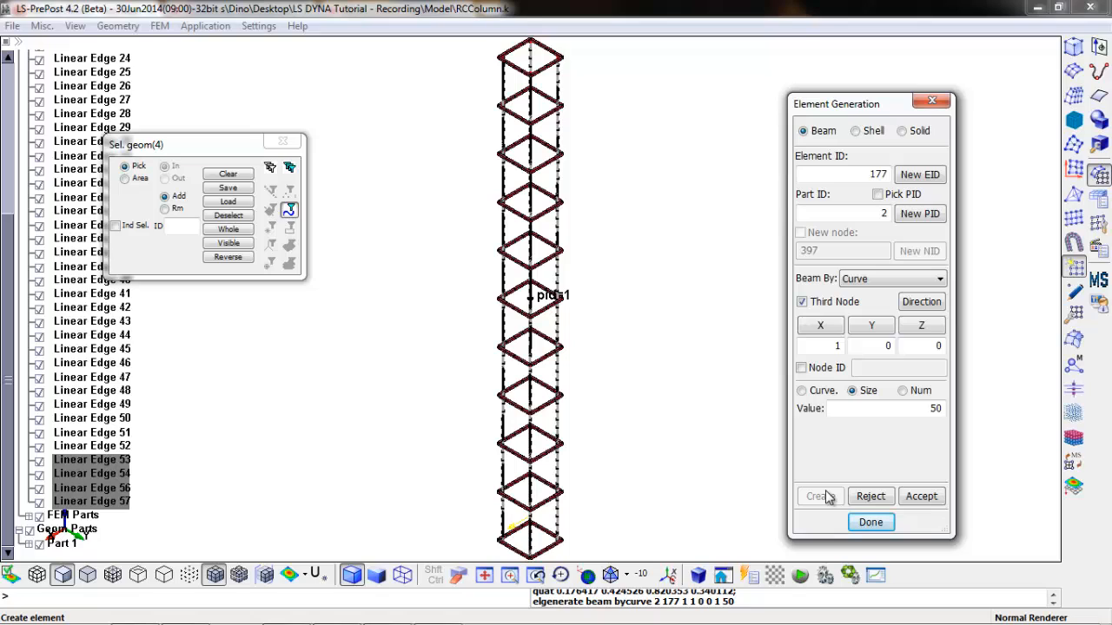
pyautogui.moveTo(922, 496)
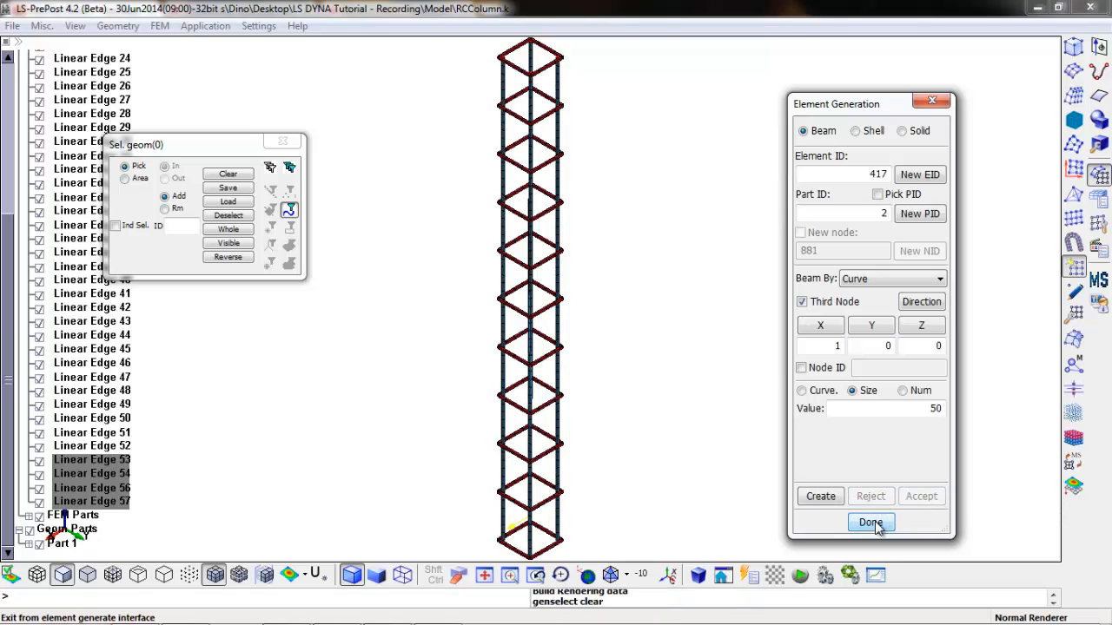
pyautogui.click(870, 522)
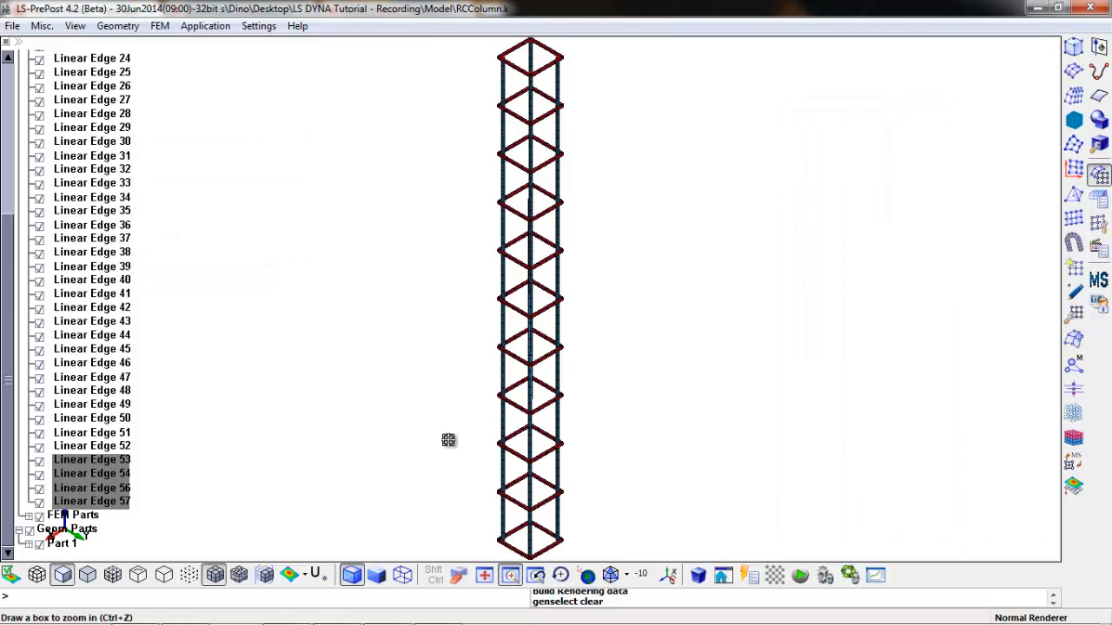
pyautogui.click(611, 574)
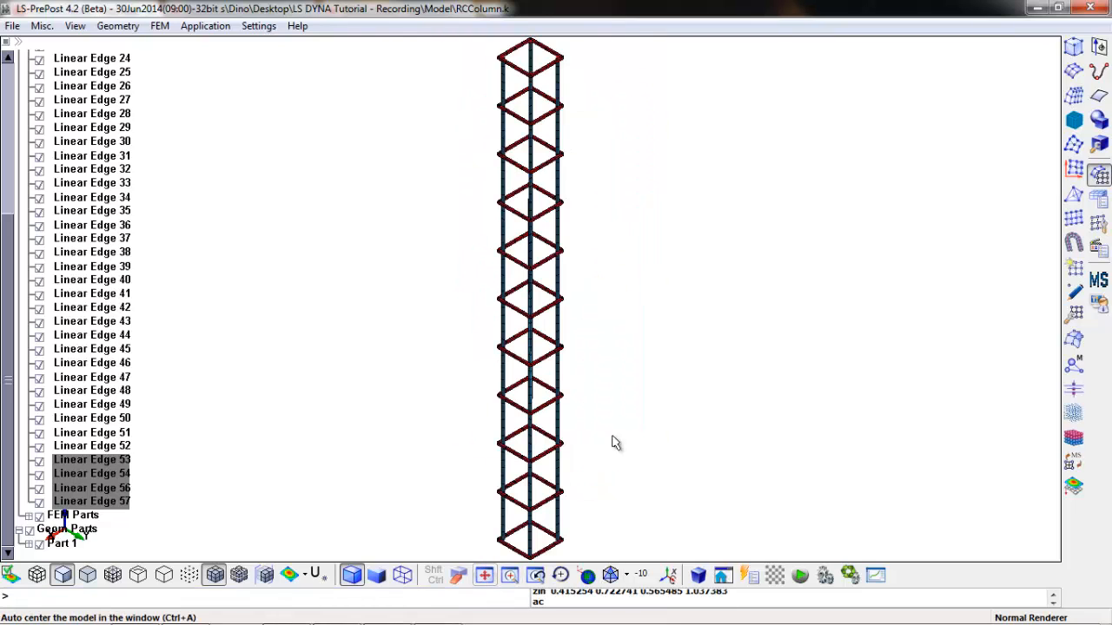
pyautogui.moveTo(634, 413)
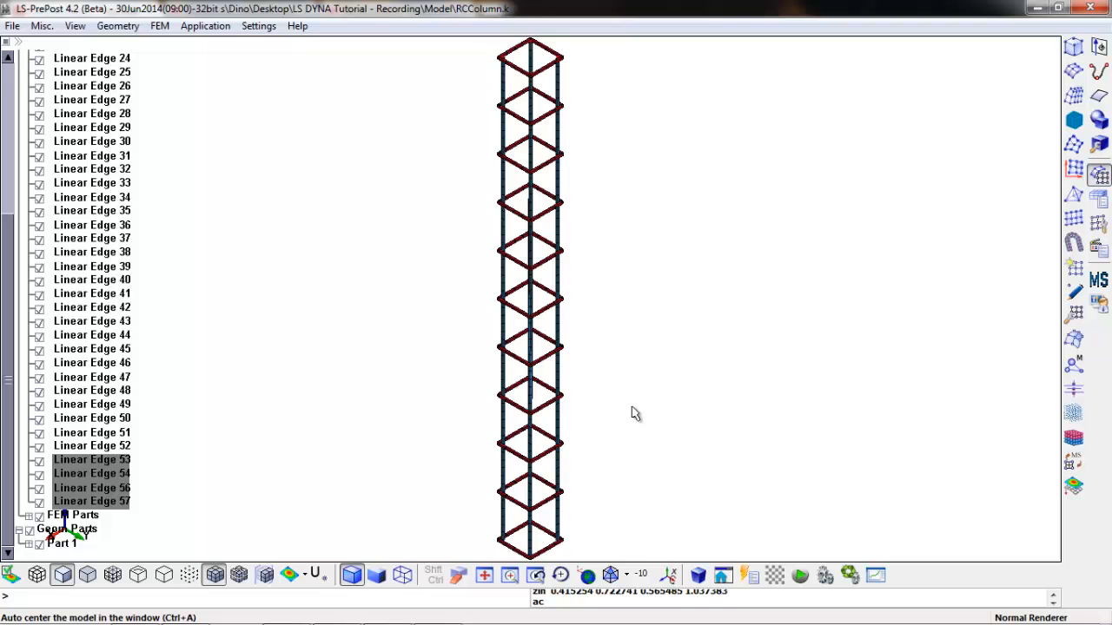
pyautogui.moveTo(638, 415)
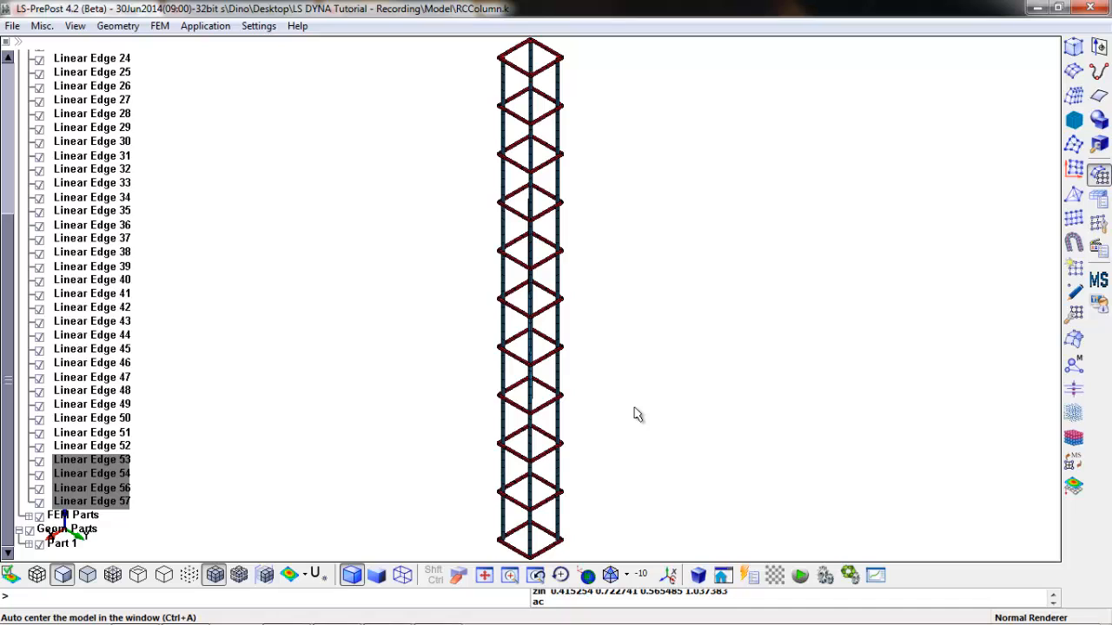
pyautogui.moveTo(1074, 48)
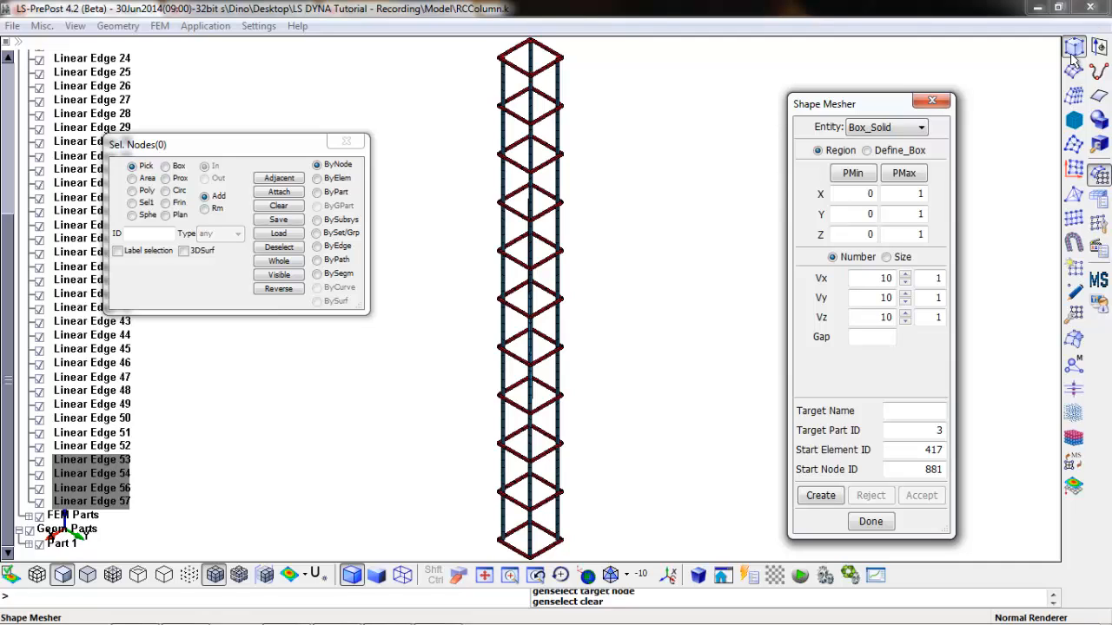
pyautogui.moveTo(886, 127)
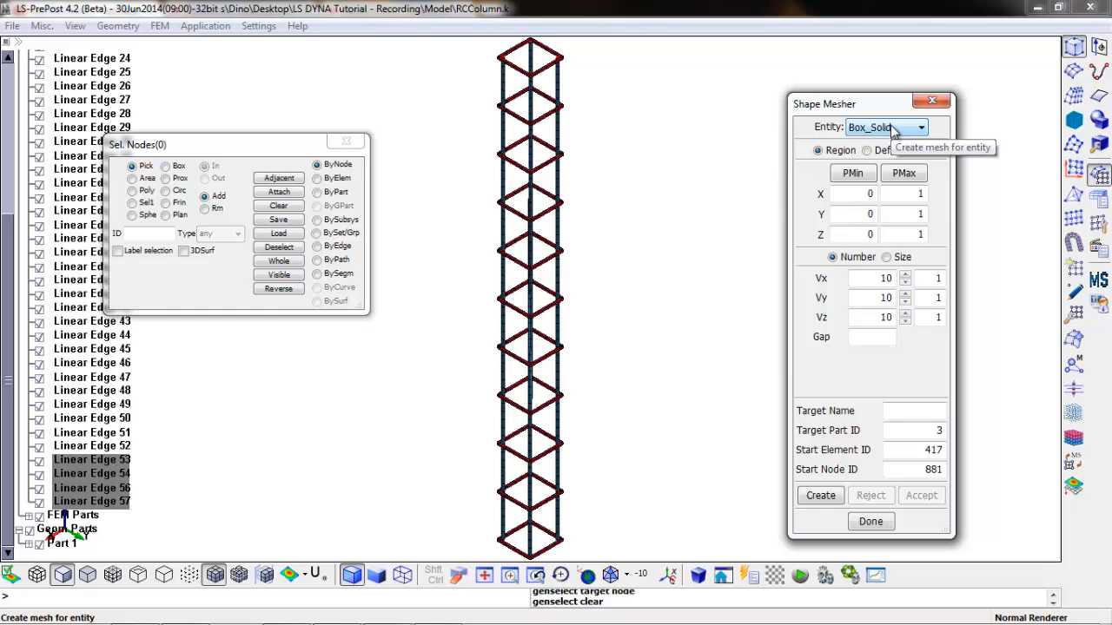
pyautogui.moveTo(869, 193)
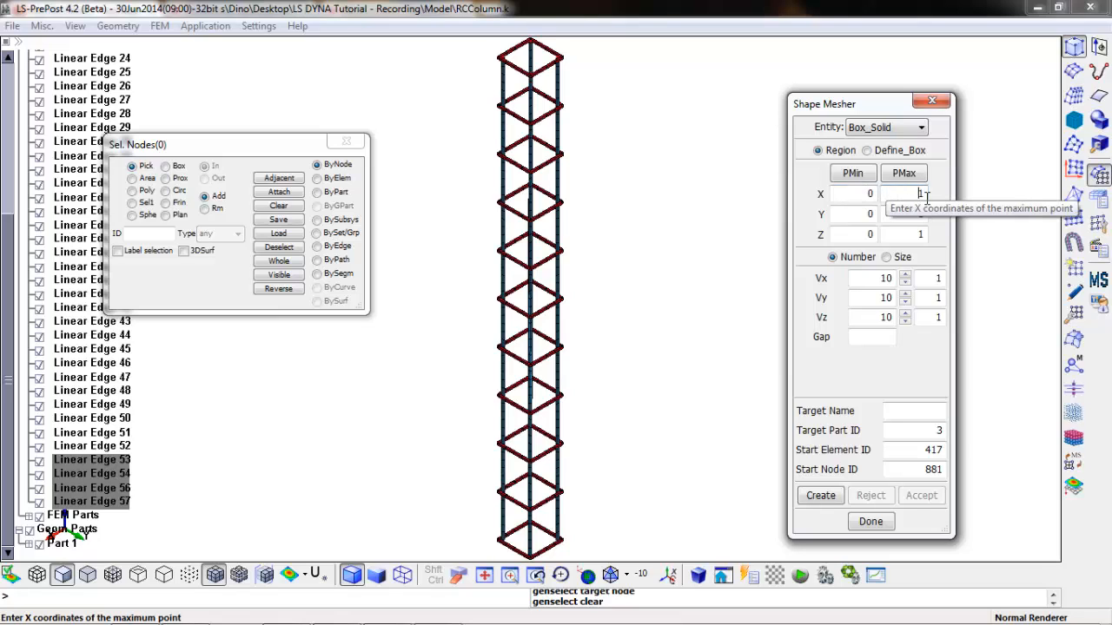
# Step: Create and accept a 300×300×3000 Box_Solid mesh, element size 25, named Concrete
pyautogui.write('300')
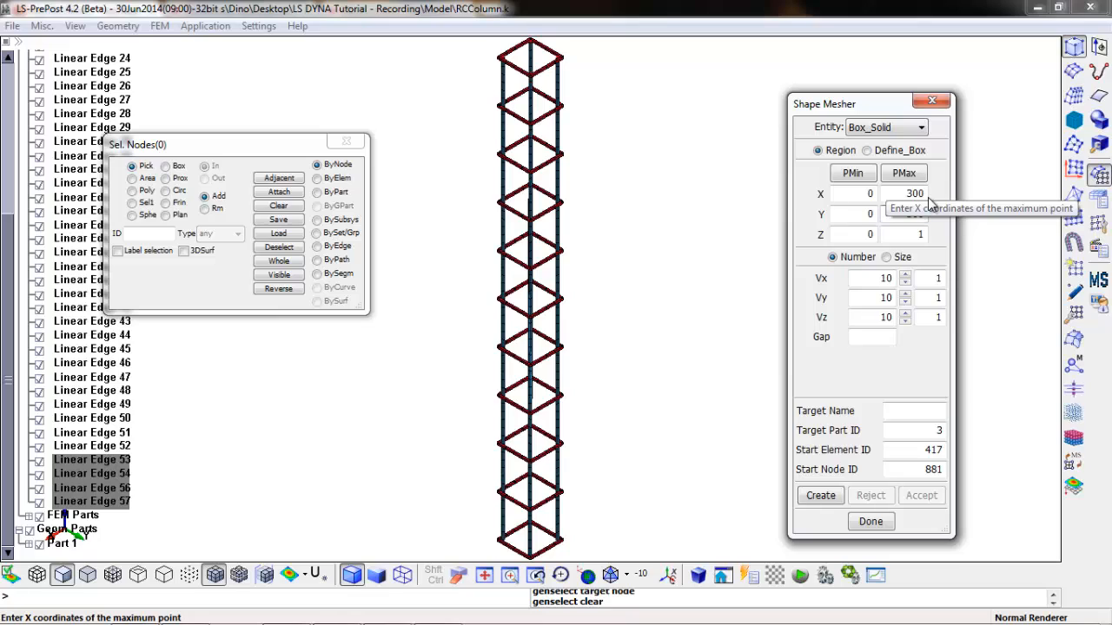
pyautogui.write('3000')
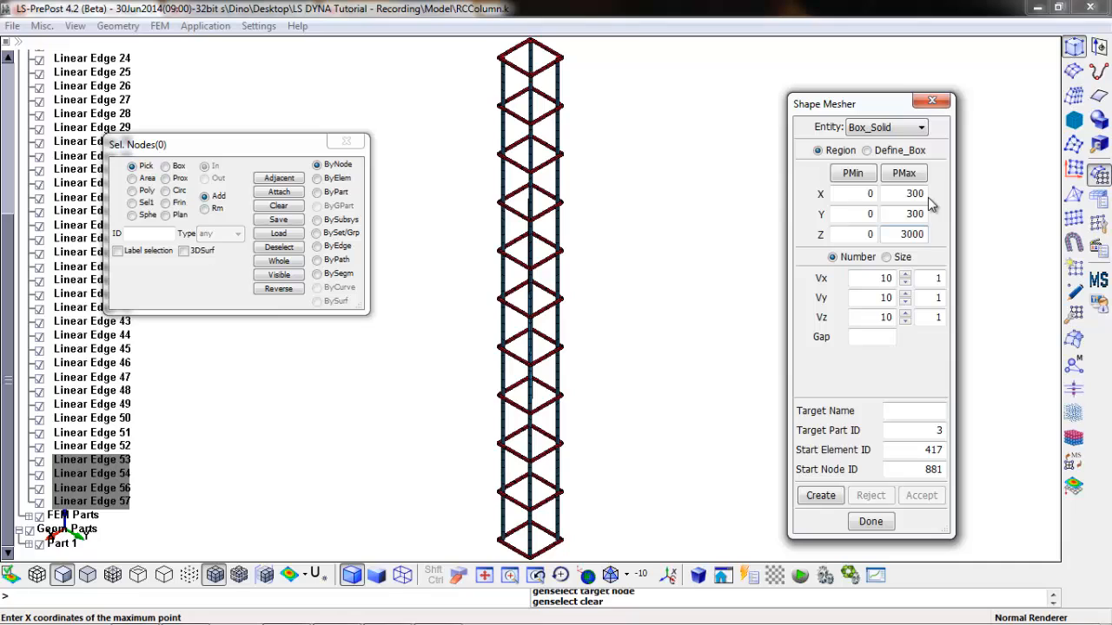
pyautogui.click(886, 256)
pyautogui.write('25')
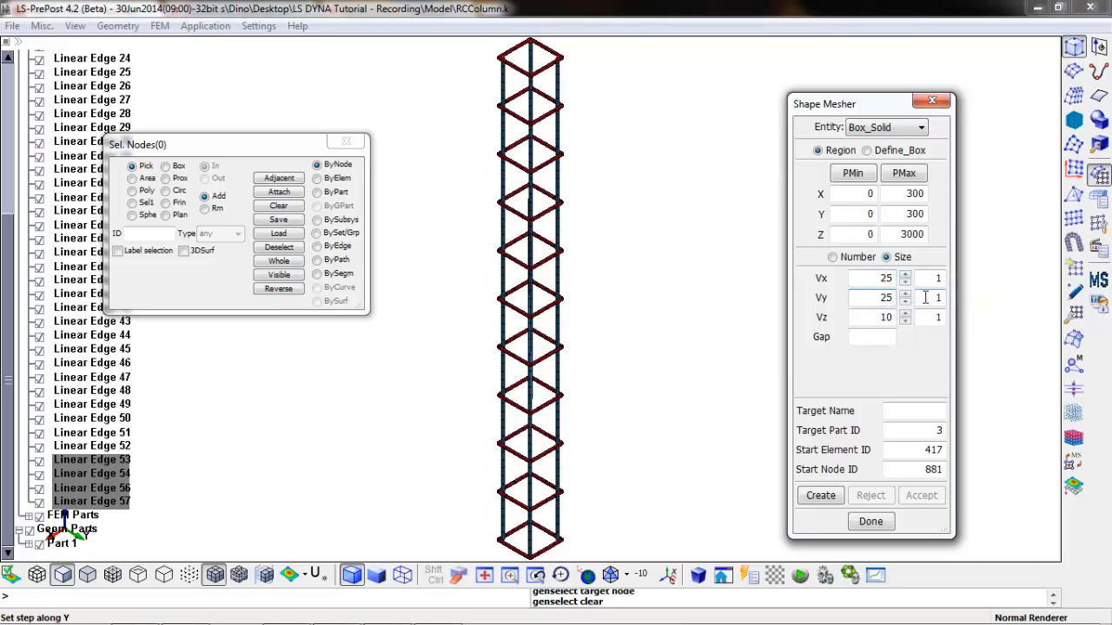
pyautogui.click(905, 313)
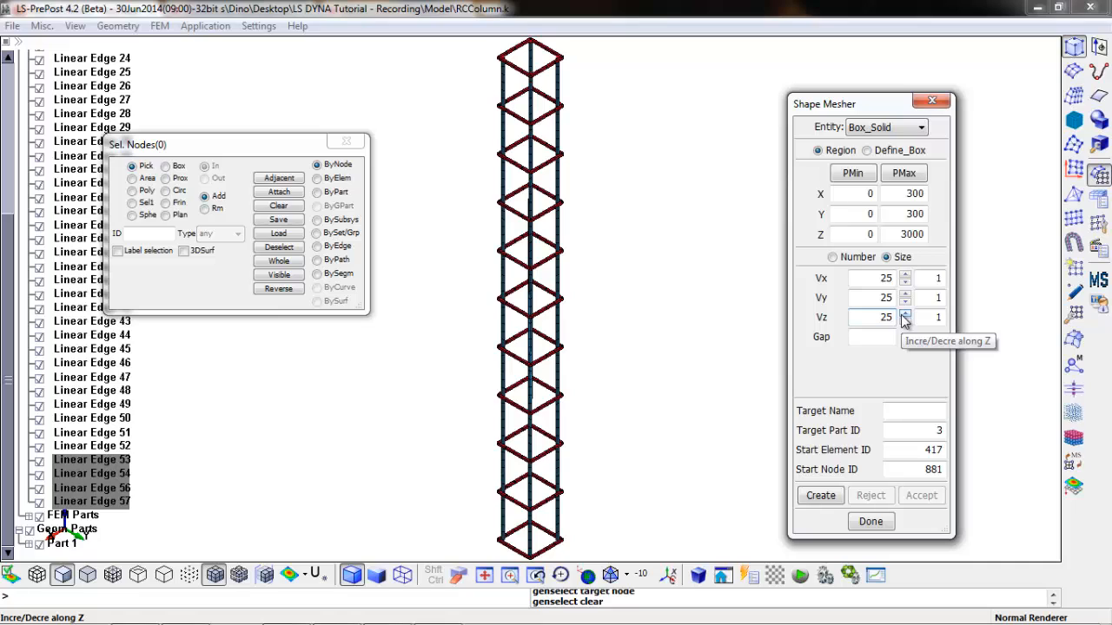
pyautogui.moveTo(903, 320)
pyautogui.write('Conr')
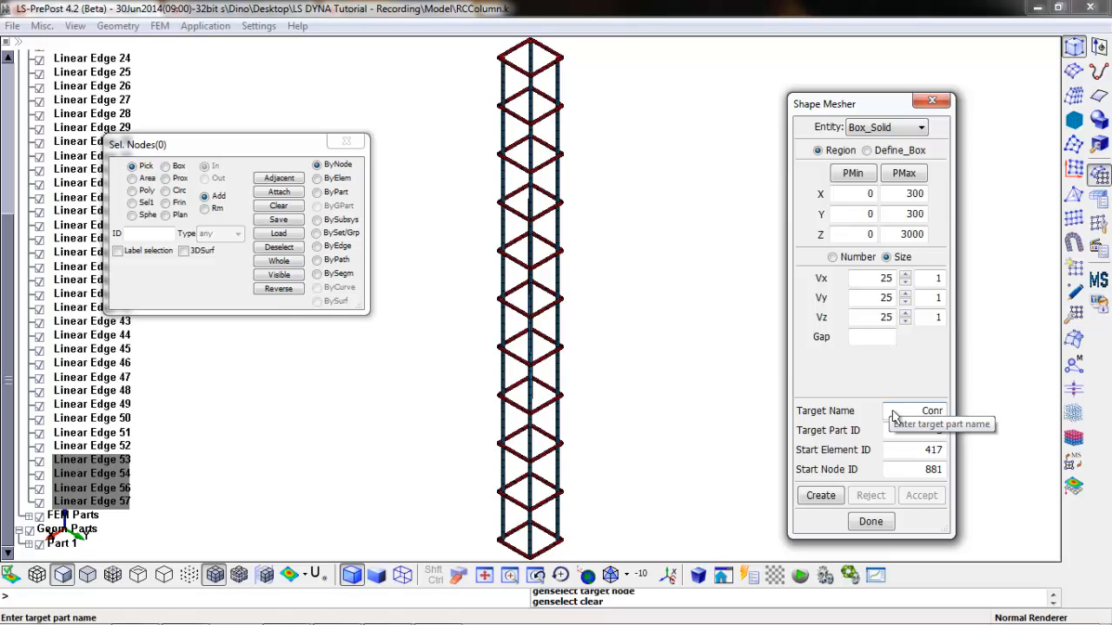
pyautogui.write('Concrete')
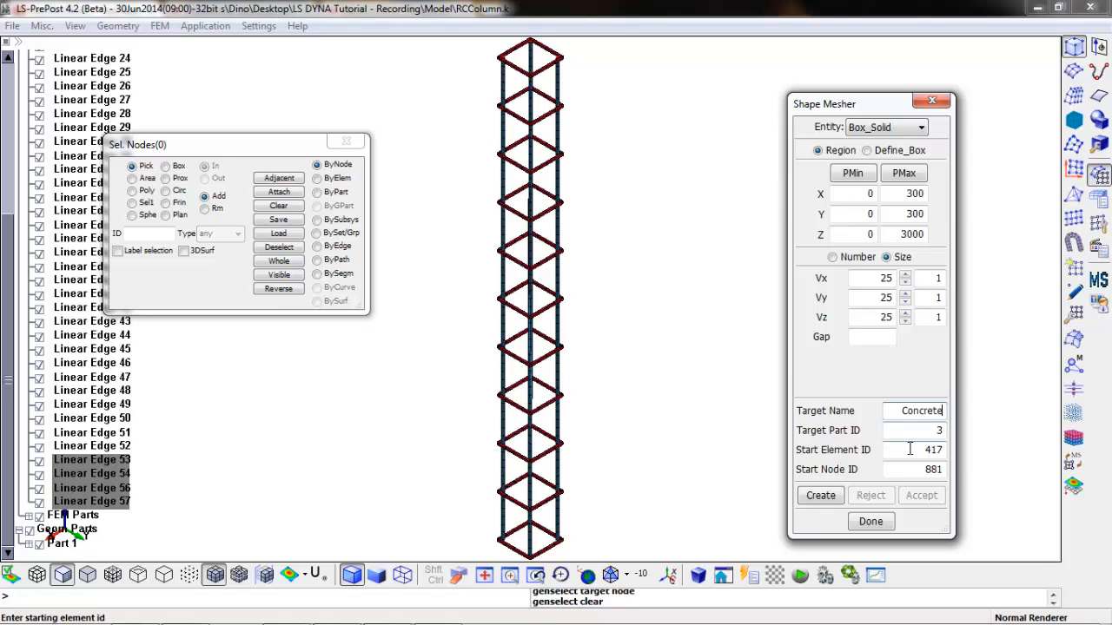
pyautogui.moveTo(917, 449)
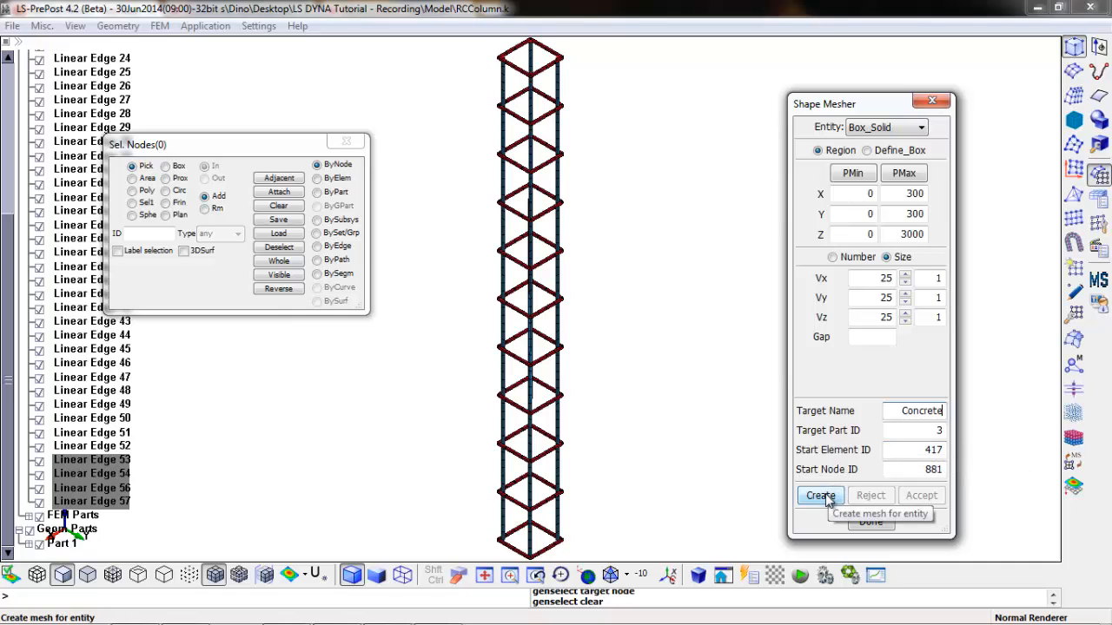
pyautogui.click(819, 495)
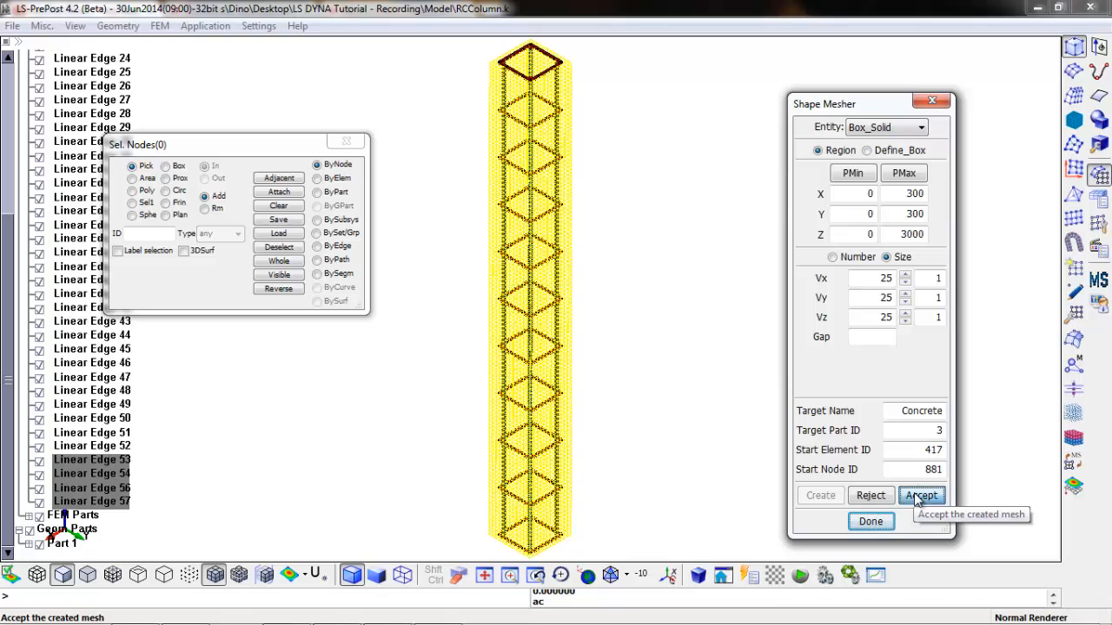
pyautogui.click(920, 495)
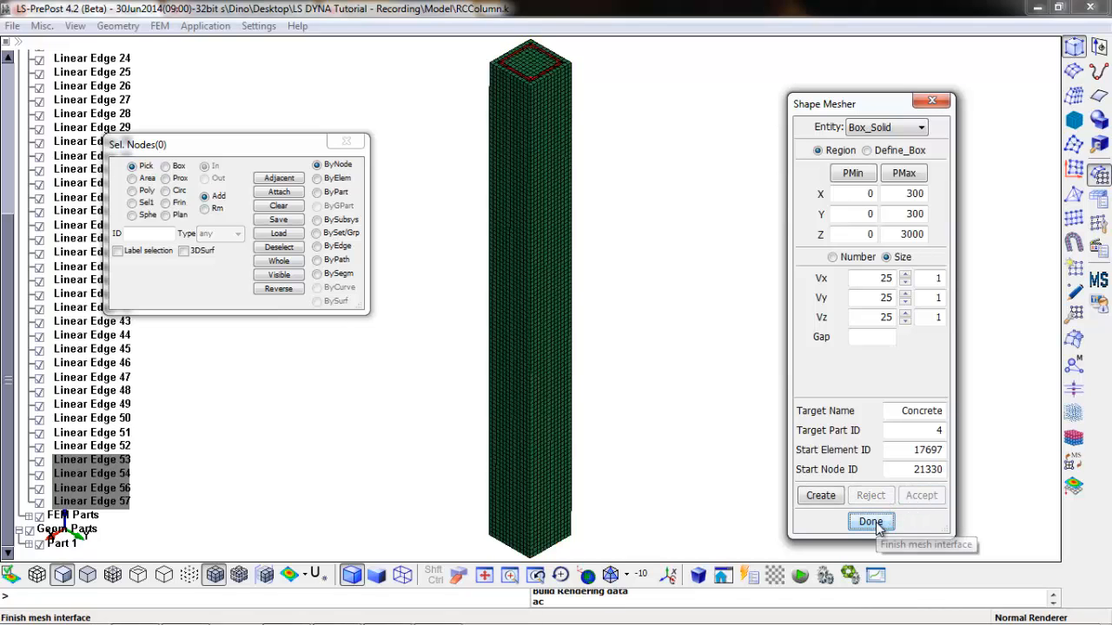
pyautogui.click(870, 521)
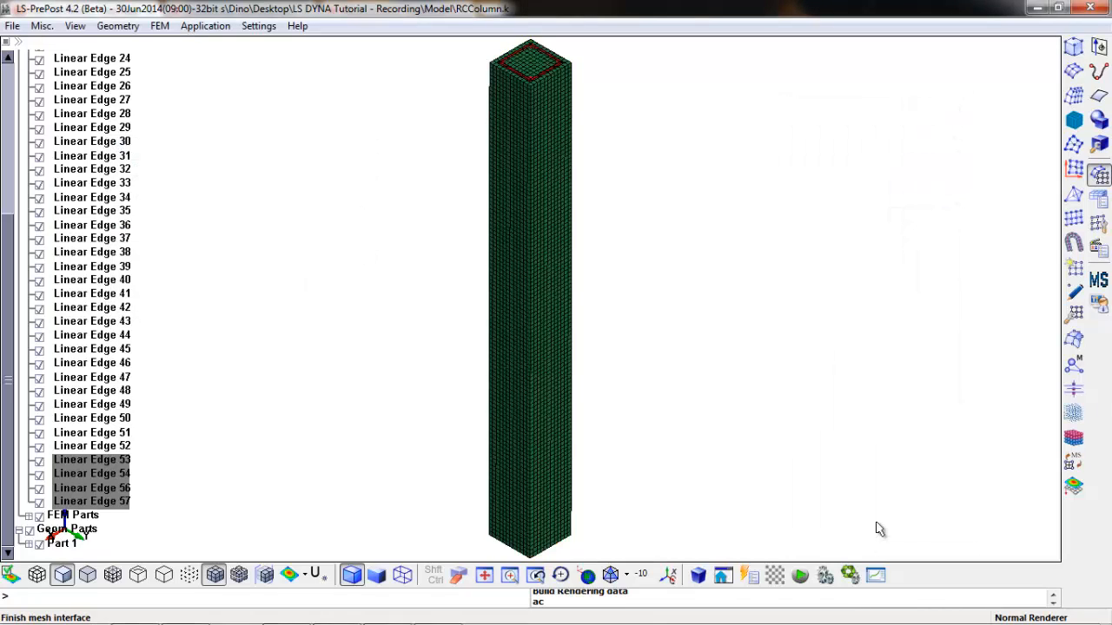